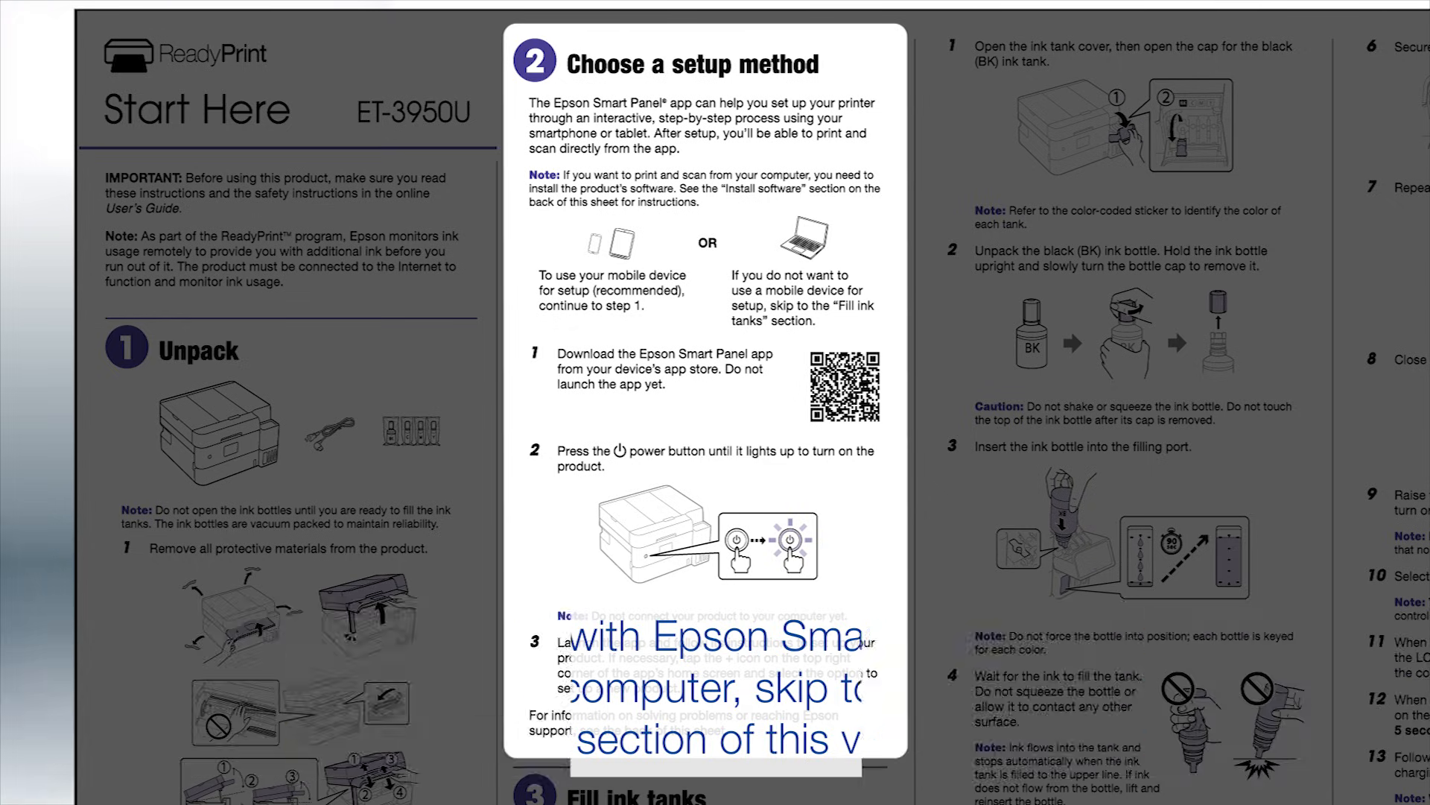
- Install the Epson drivers with all optional software items left checked
{"action": "scroll", "scroll_direction": "down", "scroll_amount": 3}
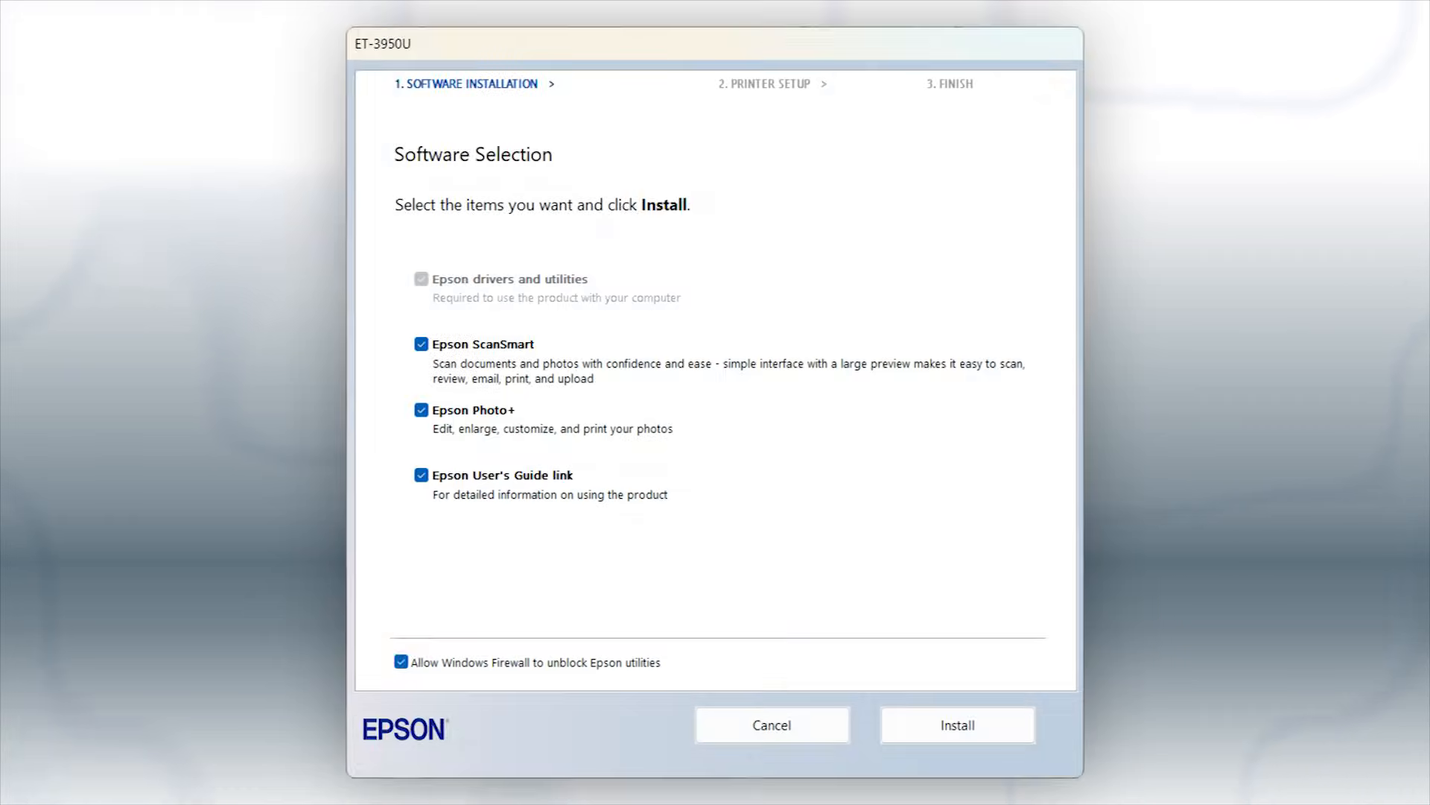
{"action": "left_click", "coordinate": [956, 724]}
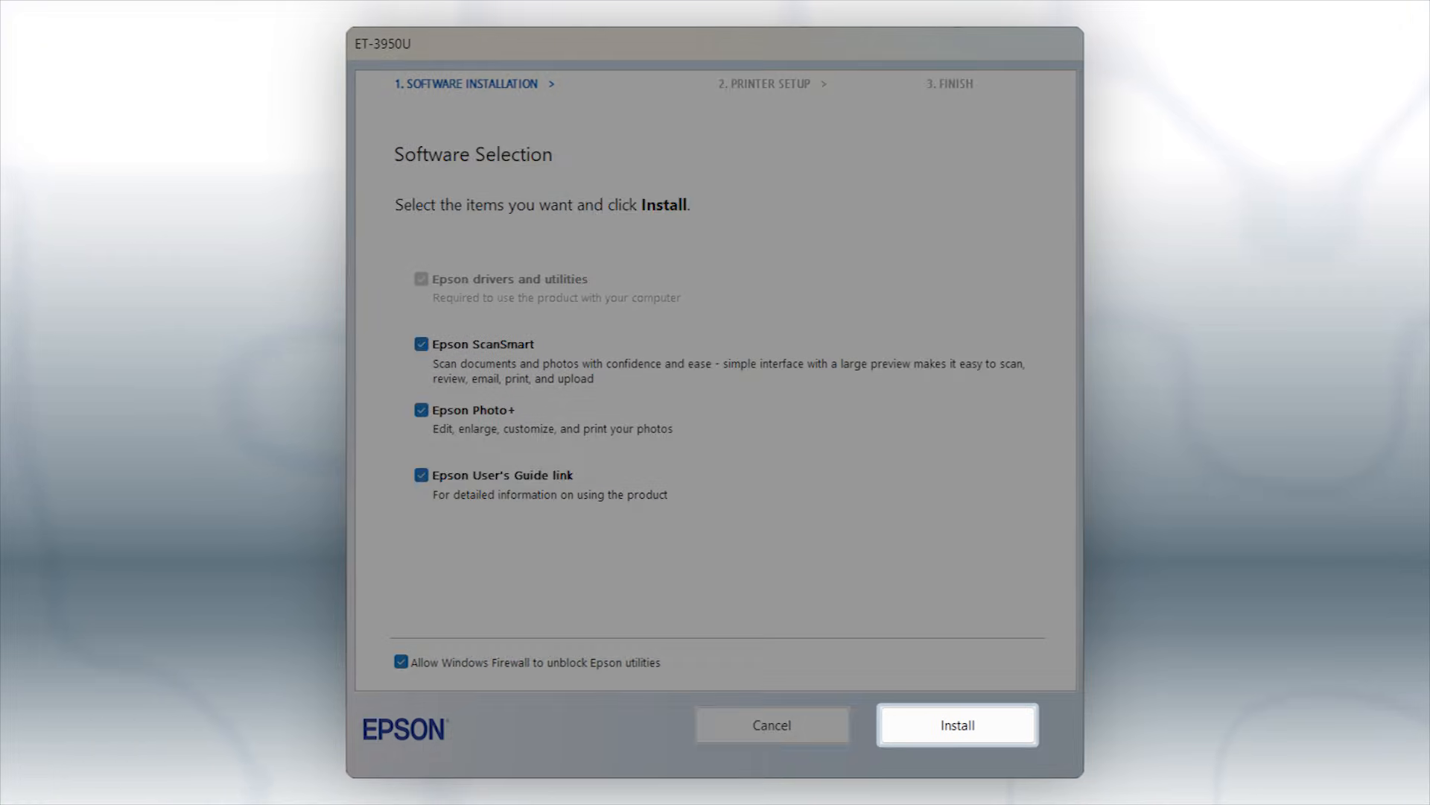
{"action": "left_click", "coordinate": [957, 725]}
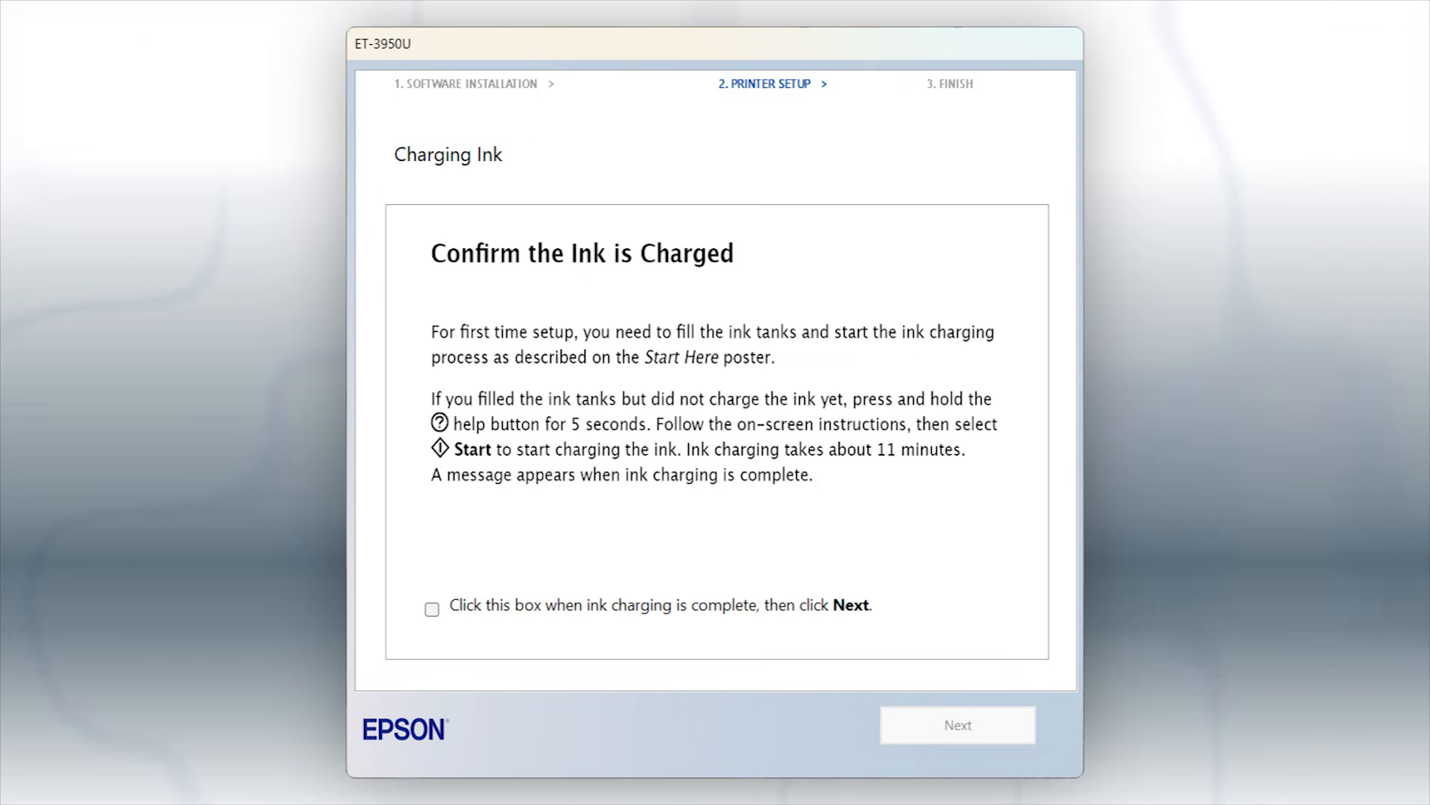
- Confirm ink charging is complete and continue past the Charging Ink step
{"action": "left_click", "coordinate": [432, 608]}
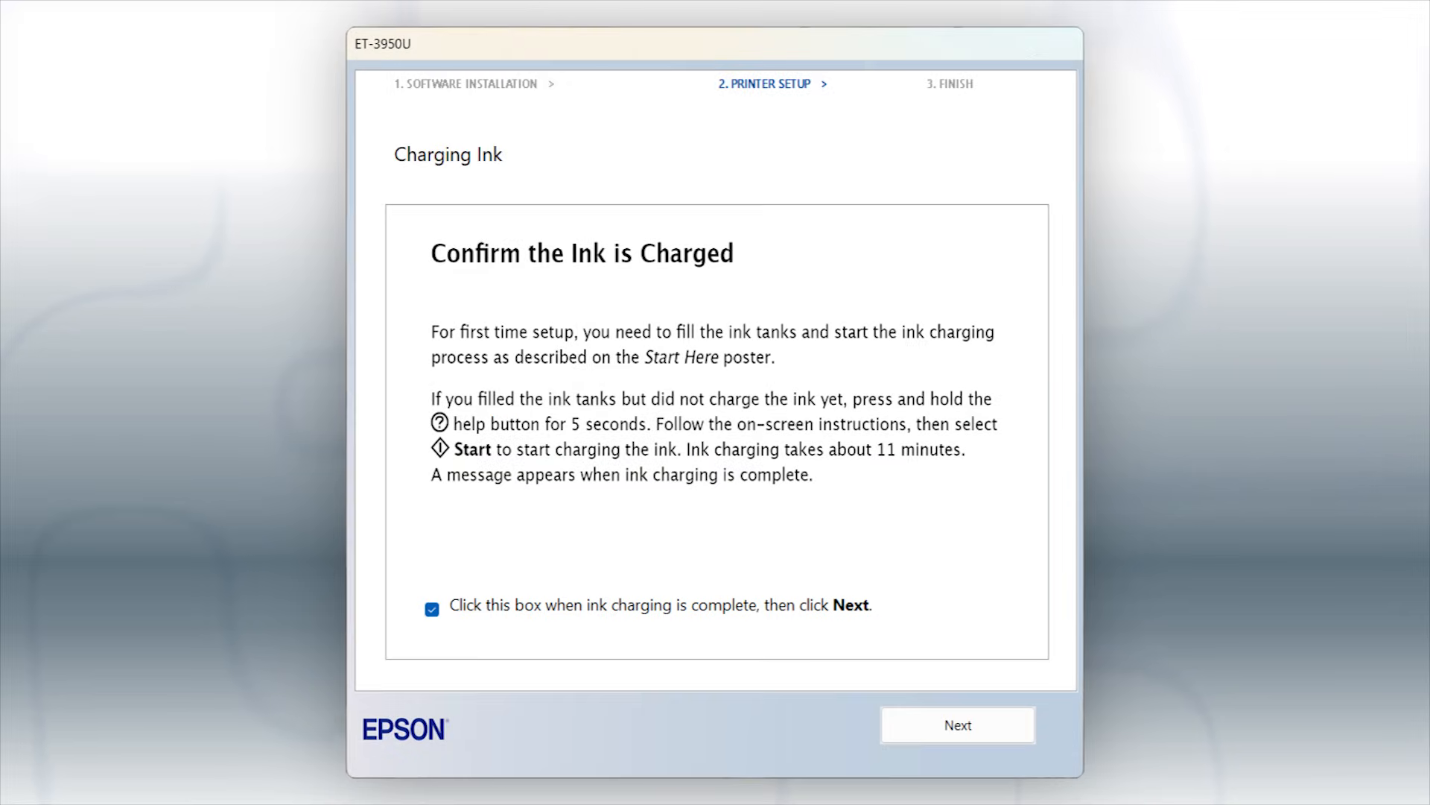
{"action": "left_click", "coordinate": [957, 724]}
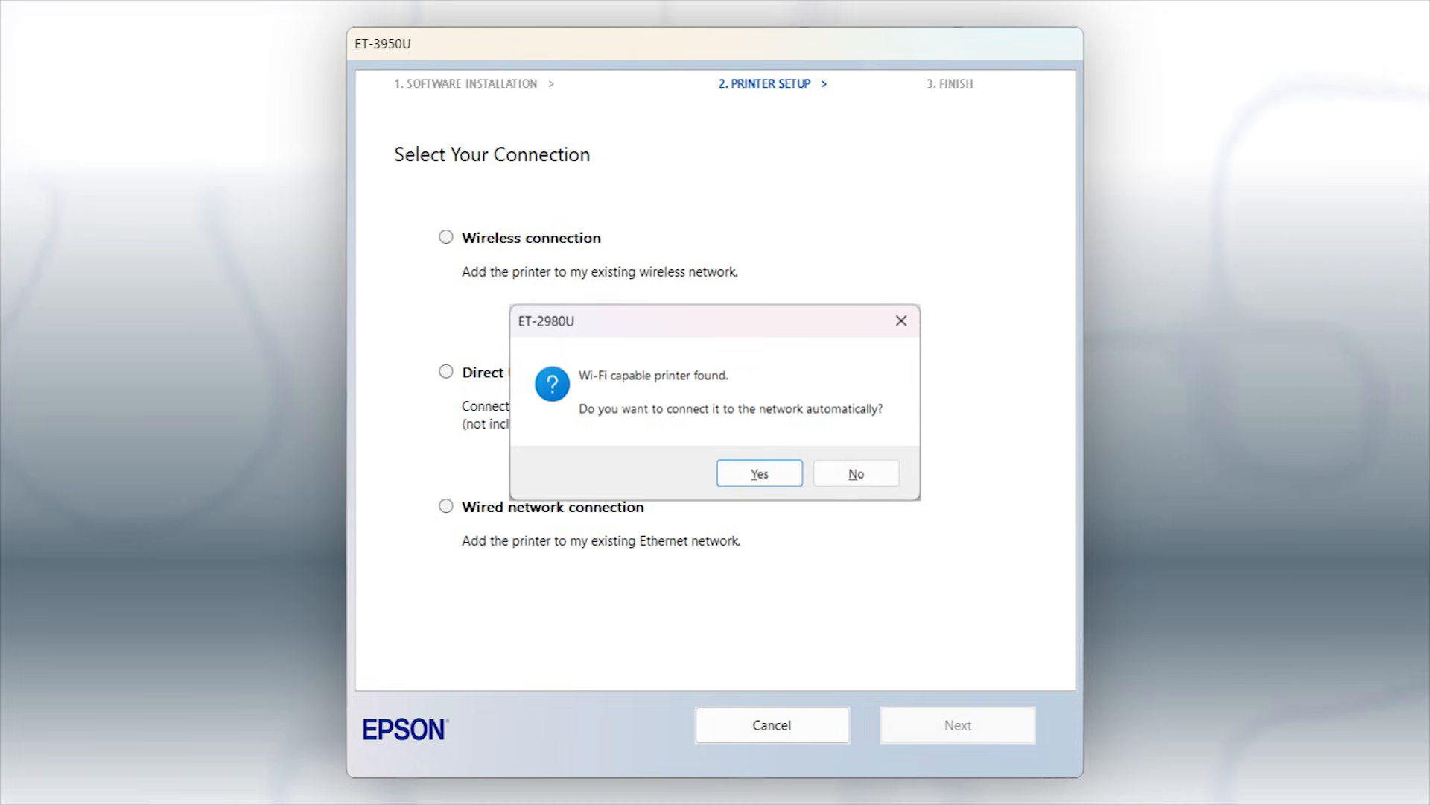
- Answer the Wi-Fi printer found prompt and choose a Wireless connection for the printer
{"action": "left_click", "coordinate": [855, 473]}
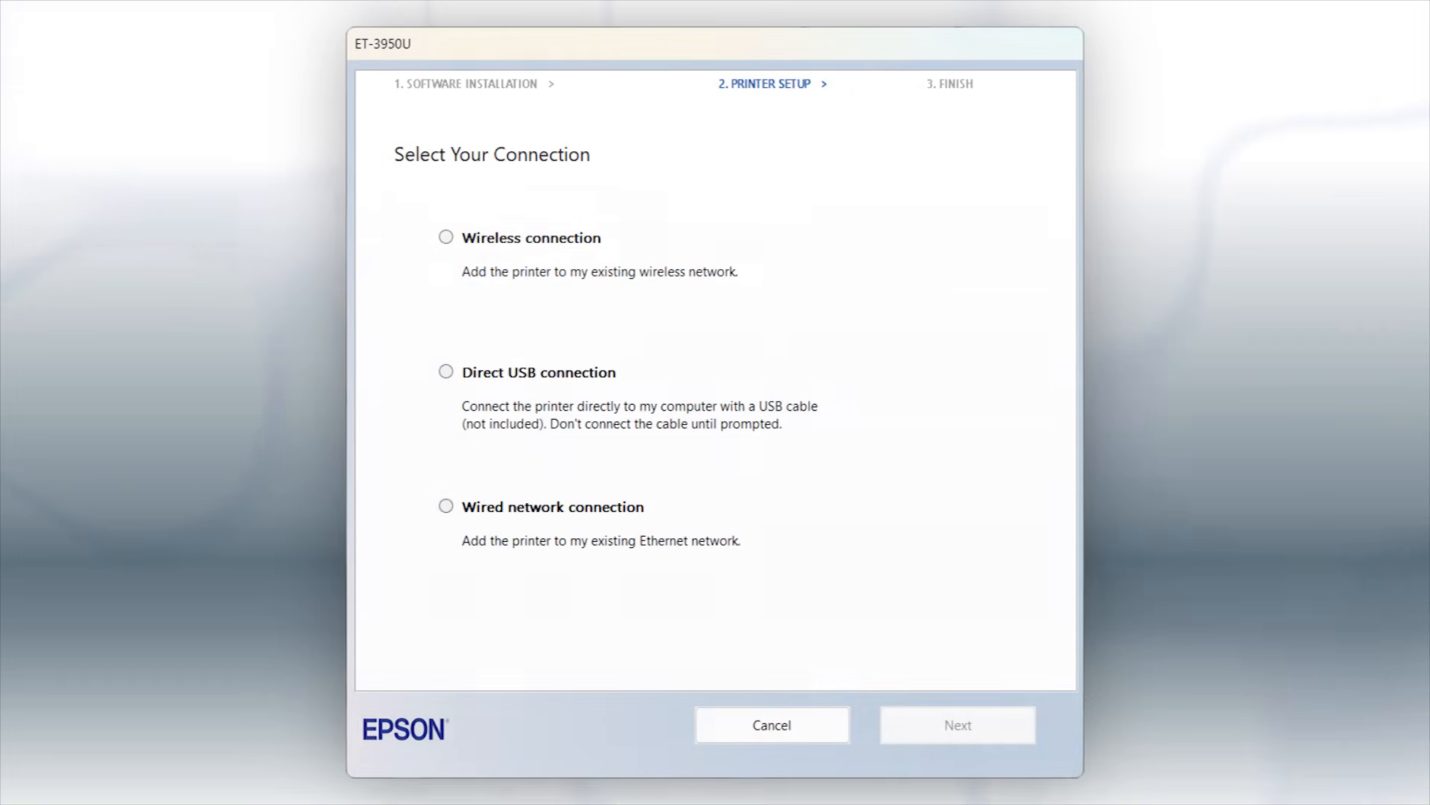
{"action": "left_click", "coordinate": [446, 237]}
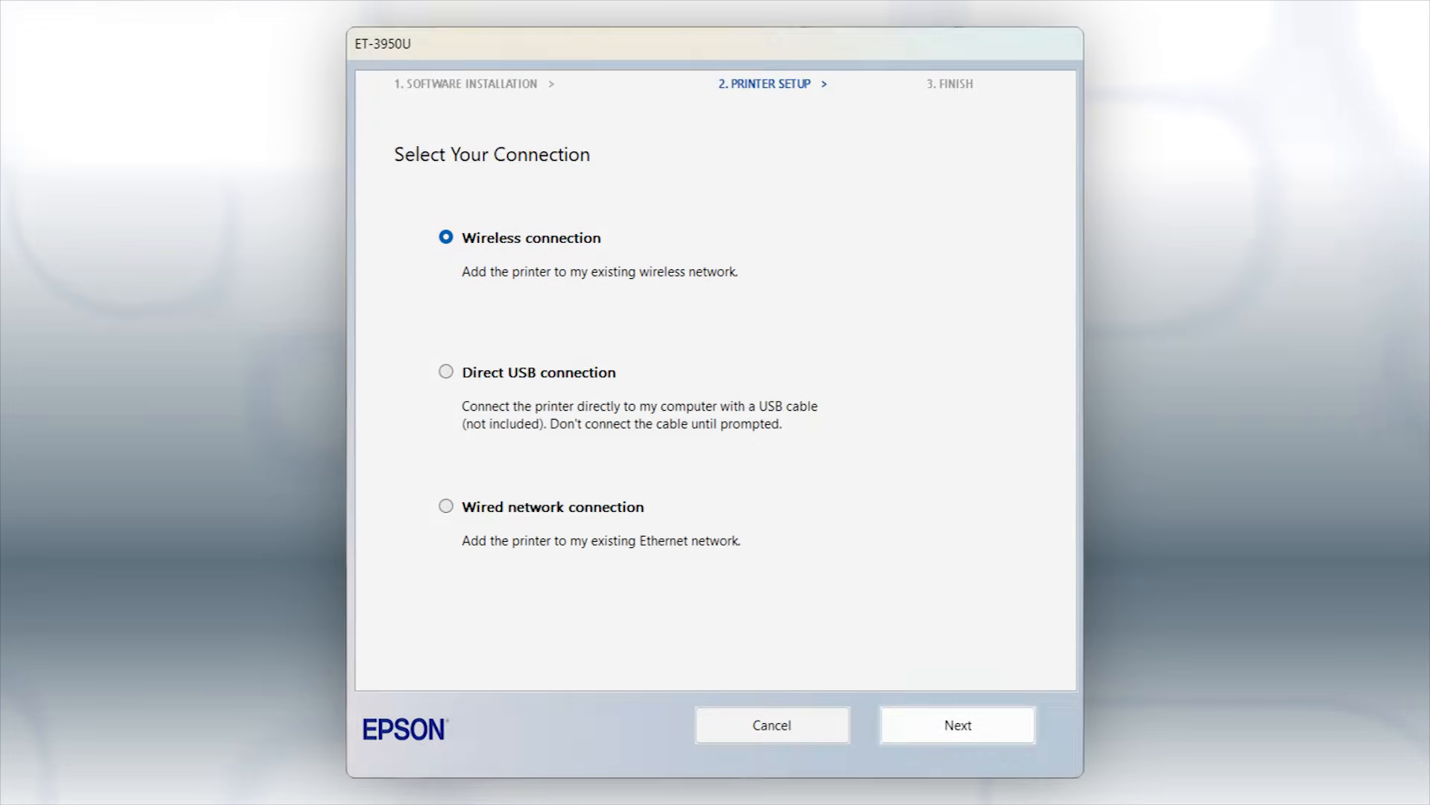
{"action": "left_click", "coordinate": [957, 725]}
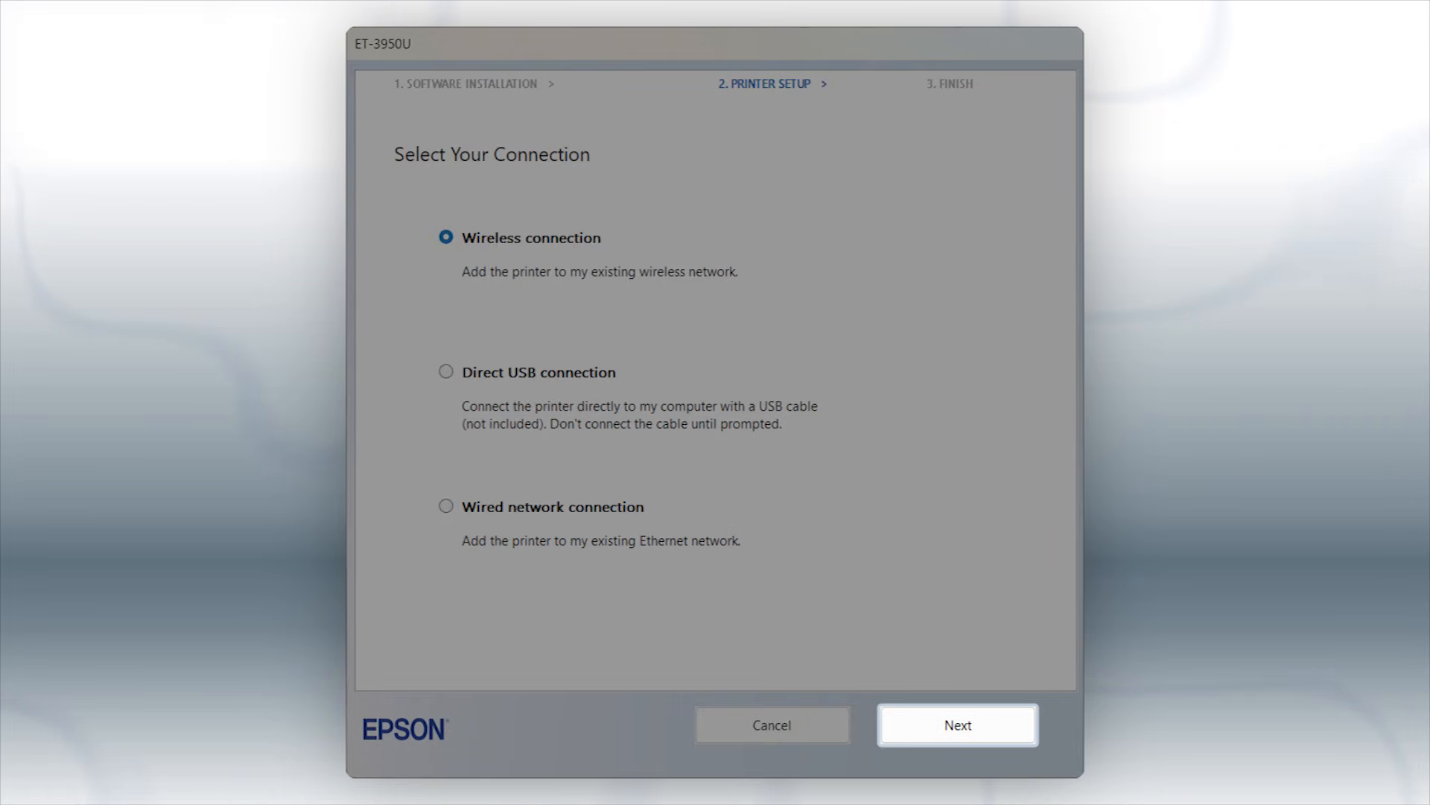
{"action": "left_click", "coordinate": [956, 724]}
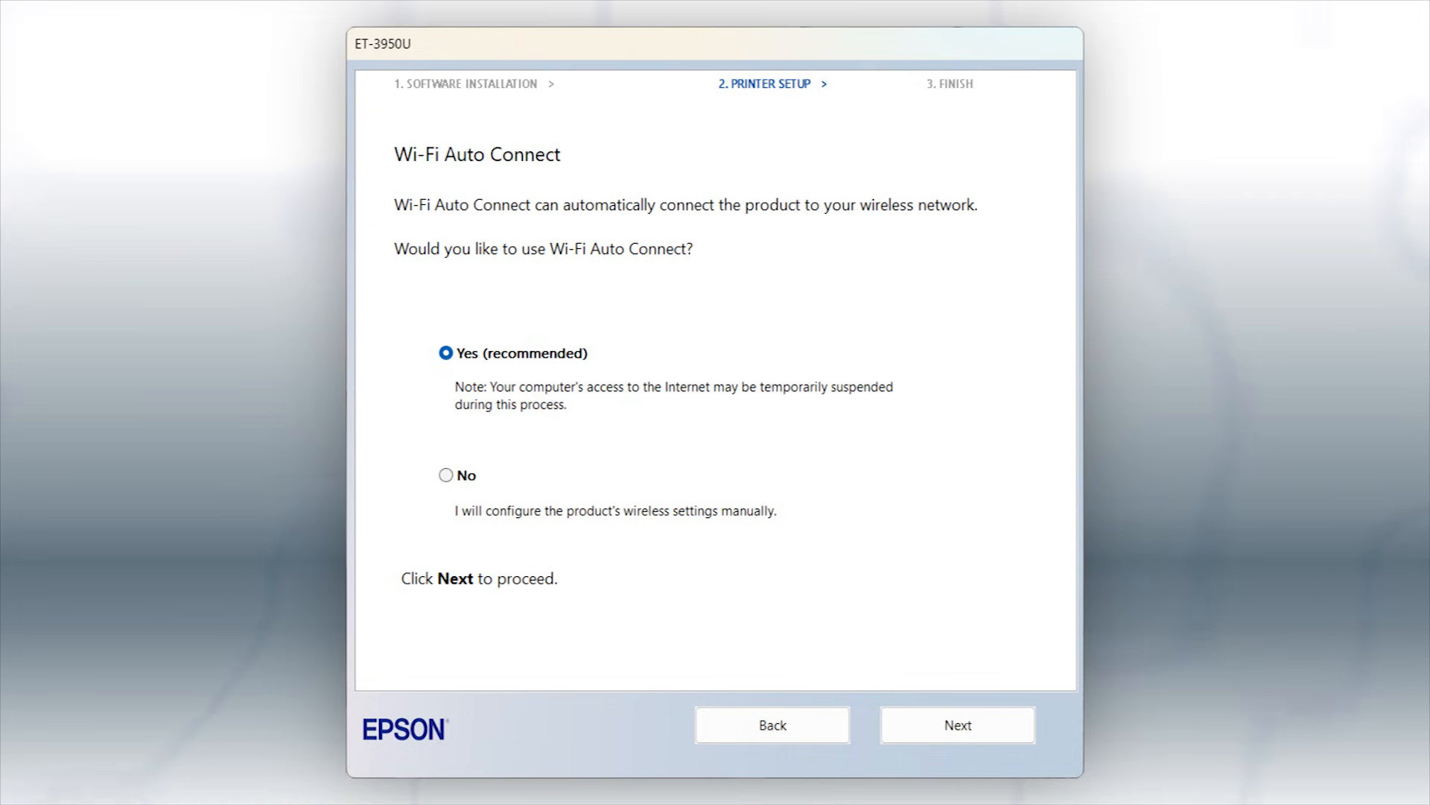
- Choose 'Using control panel' wireless setup and continue past the MyNetwork network information
{"action": "left_click", "coordinate": [957, 724]}
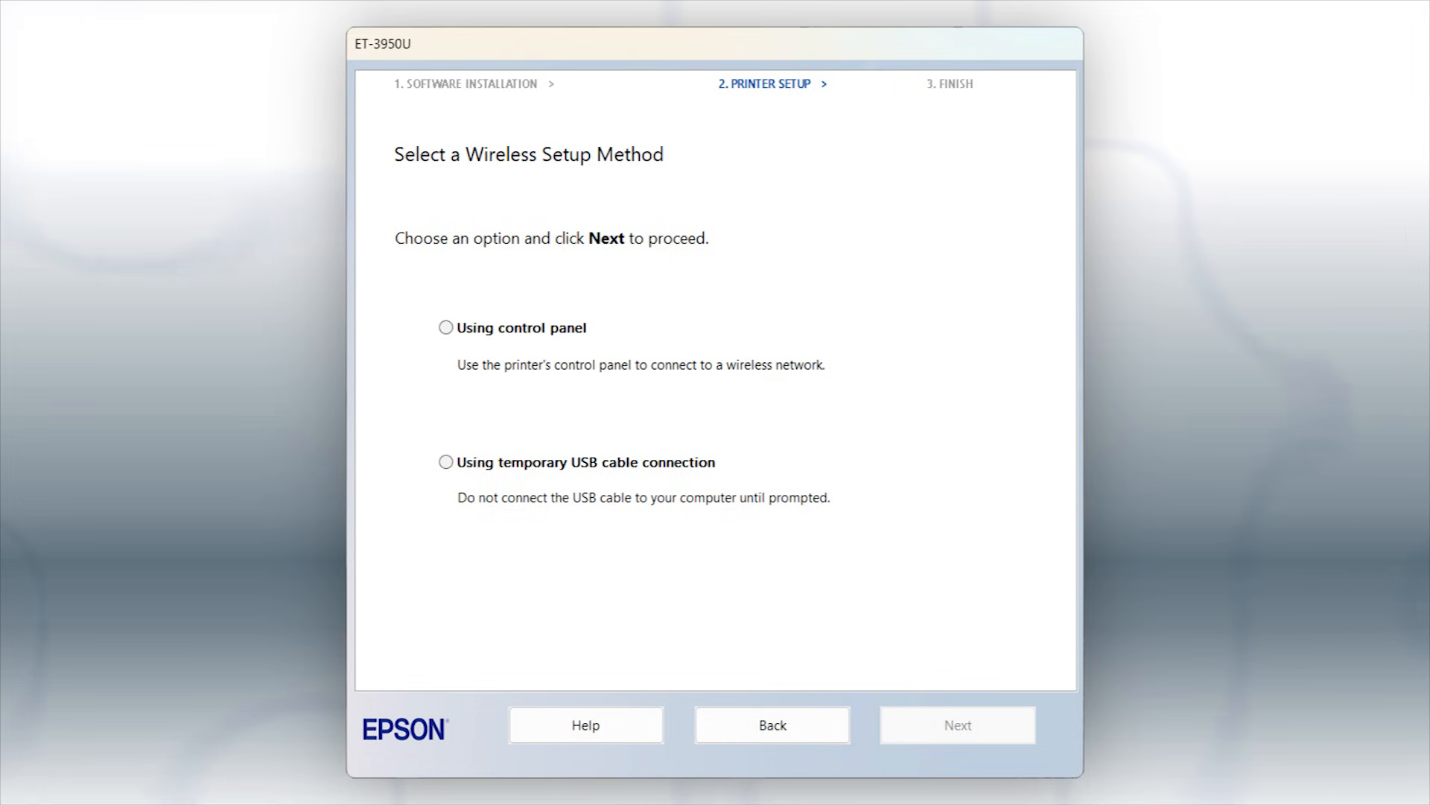
{"action": "left_click", "coordinate": [445, 326]}
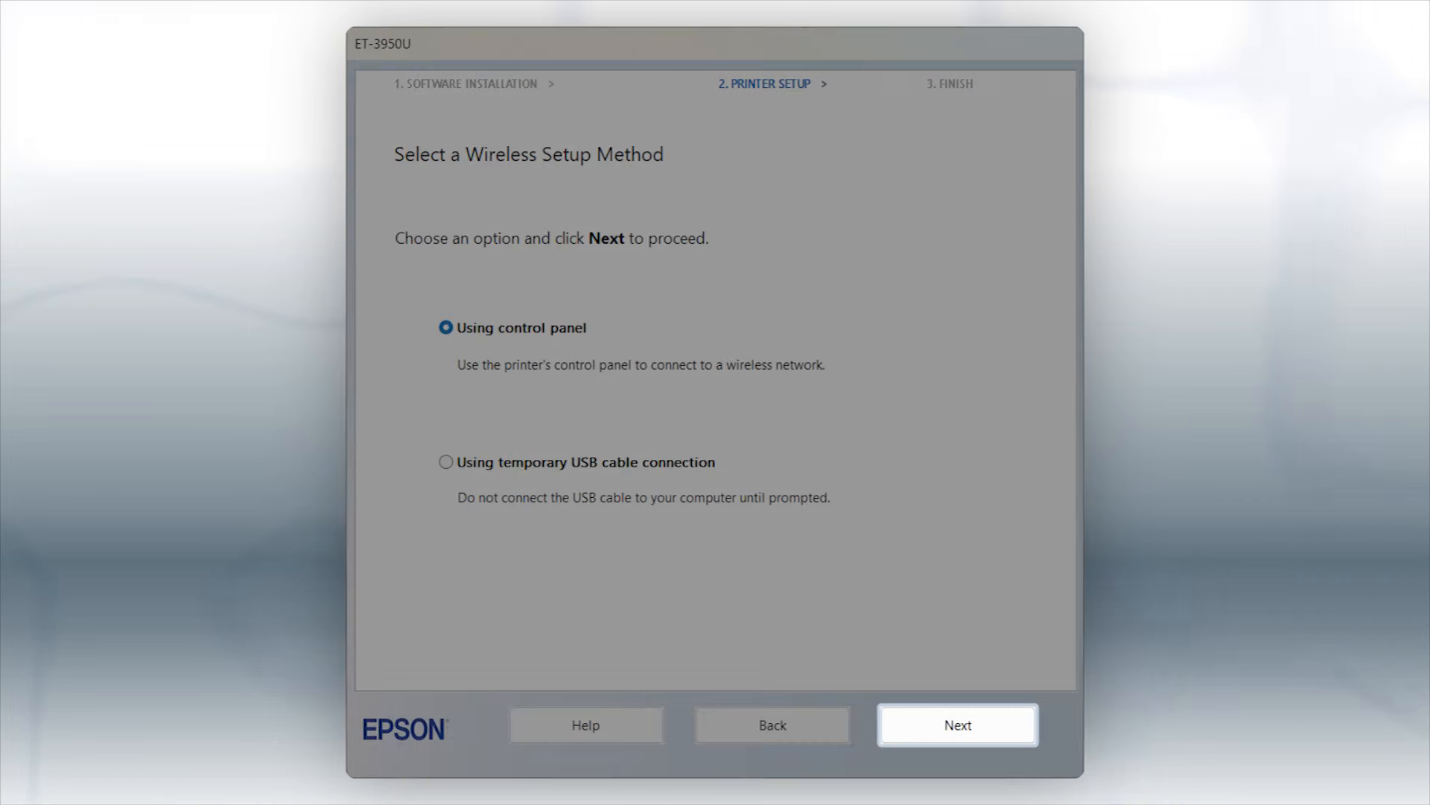
{"action": "left_click", "coordinate": [957, 724]}
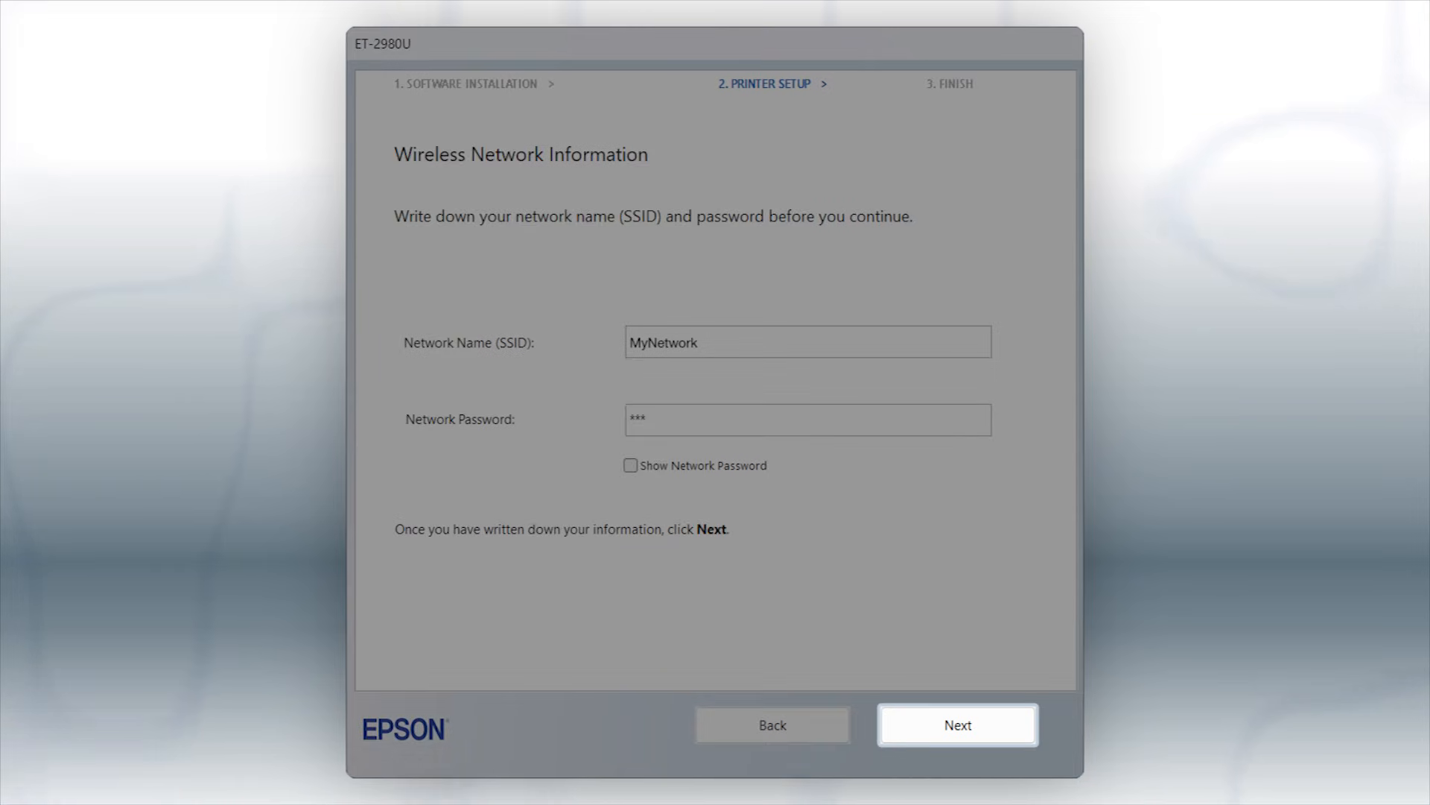
{"action": "left_click", "coordinate": [957, 724]}
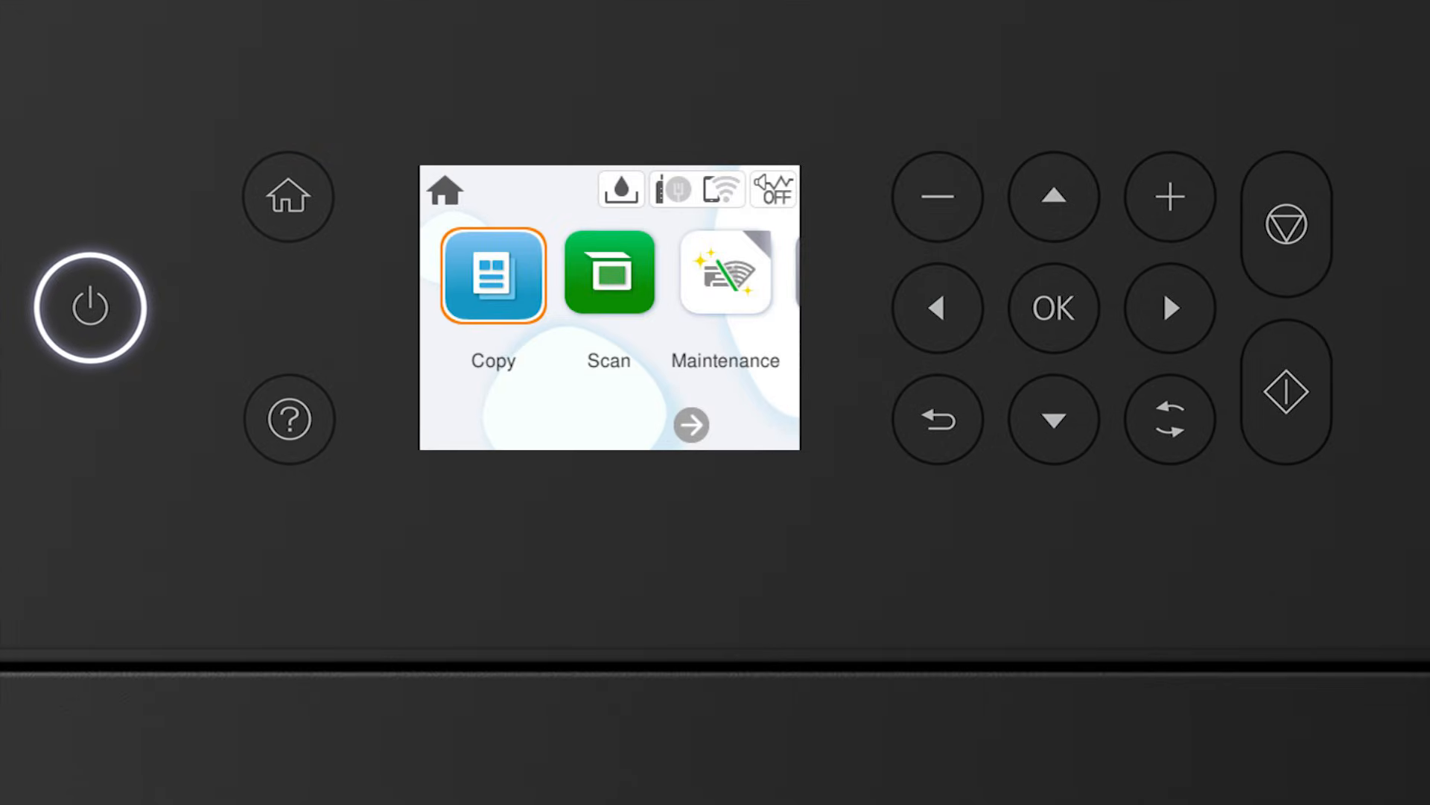
- Navigate the printer home screen to start the Wi-Fi Setup Wizard
{"action": "left_click", "coordinate": [1171, 307]}
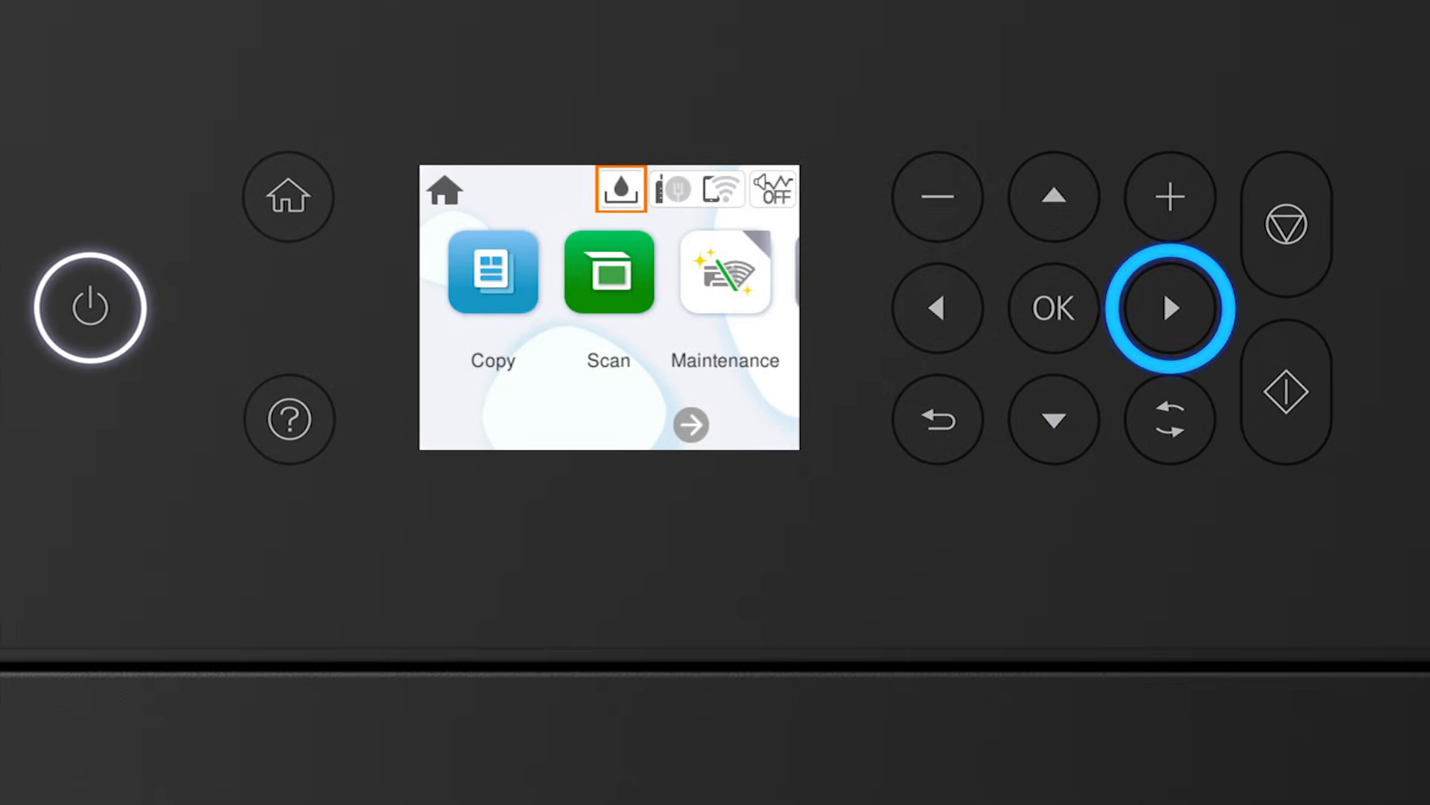
{"action": "left_click", "coordinate": [1172, 307]}
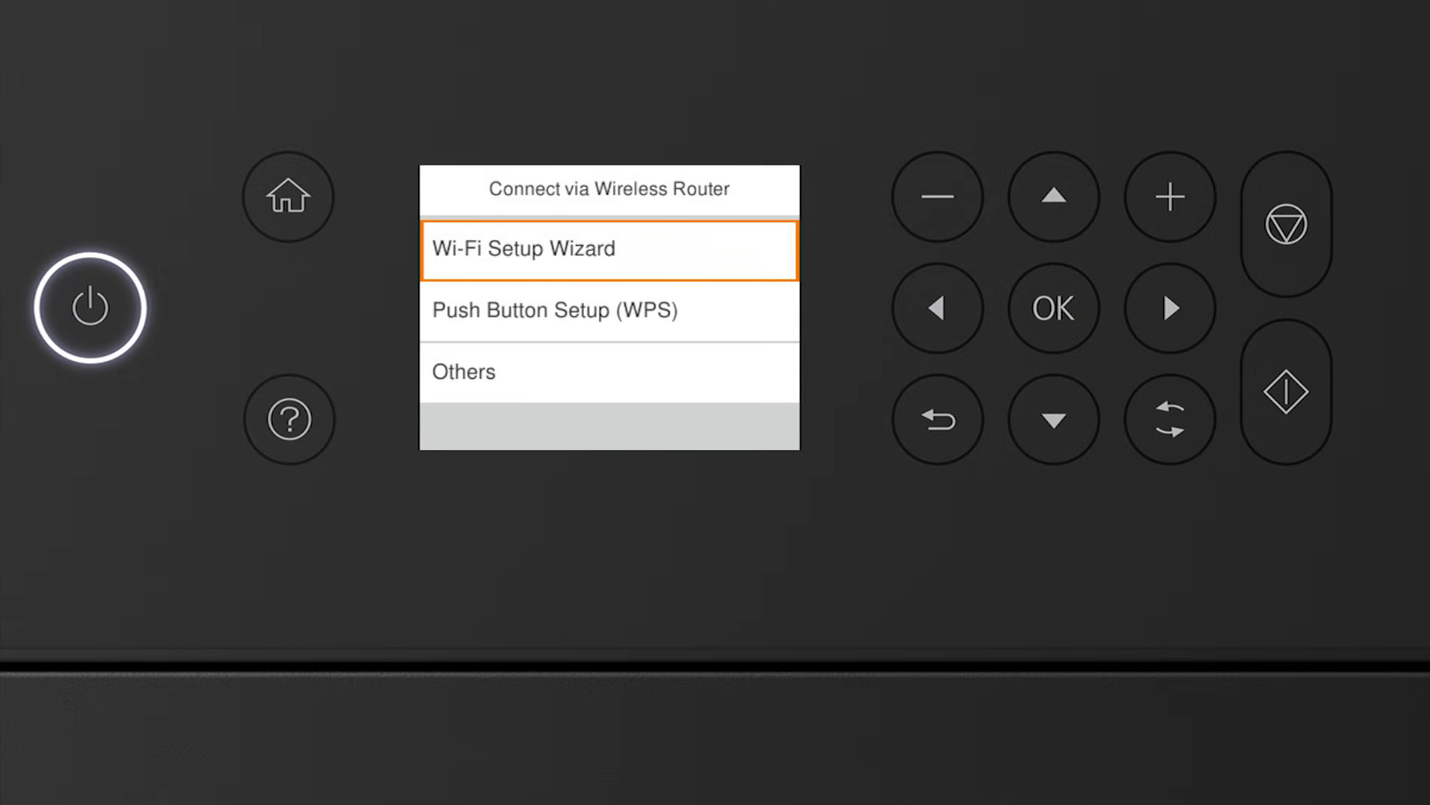
{"action": "left_click", "coordinate": [1053, 307]}
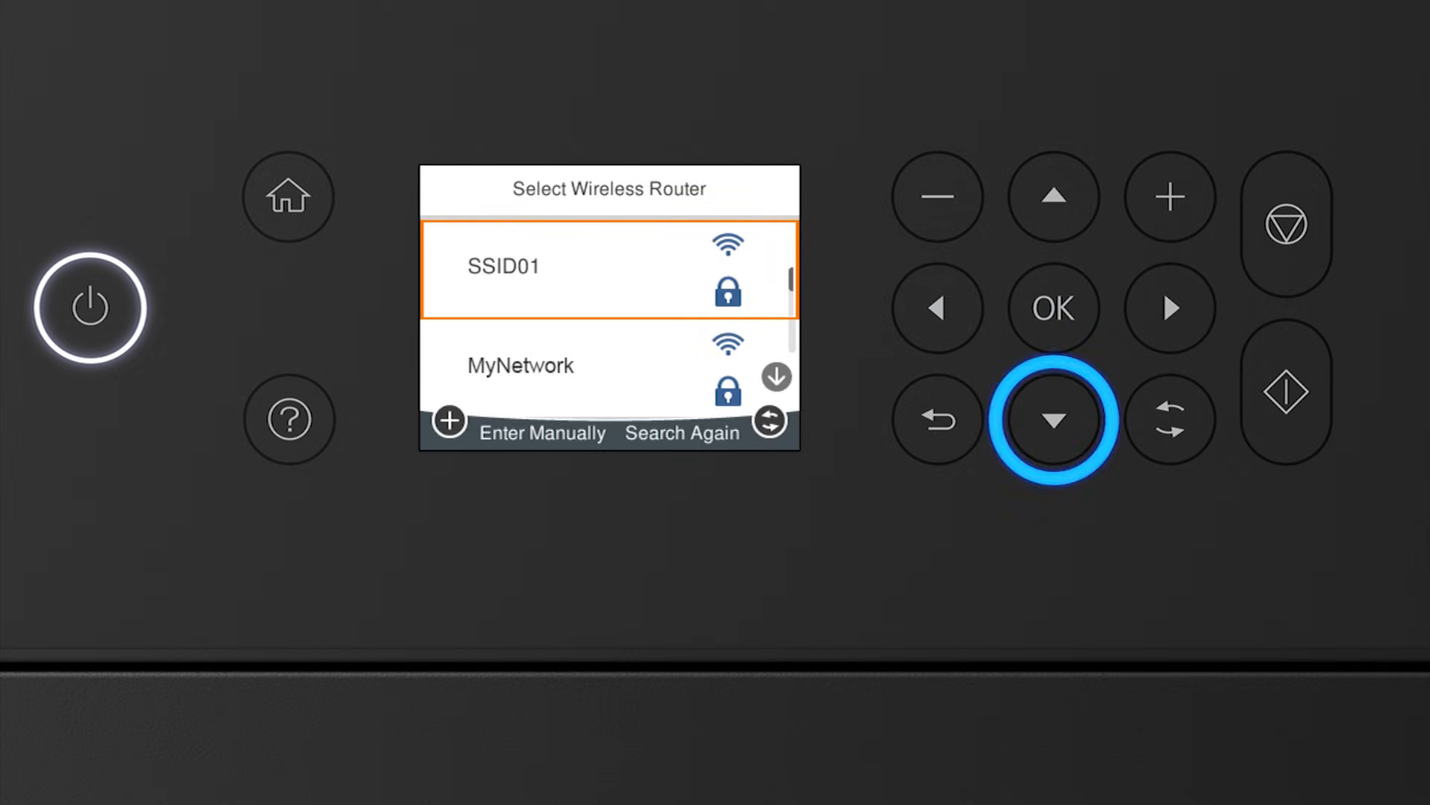
- Select MyNetwork as the wireless router and move to its password field
{"action": "left_click", "coordinate": [1053, 420]}
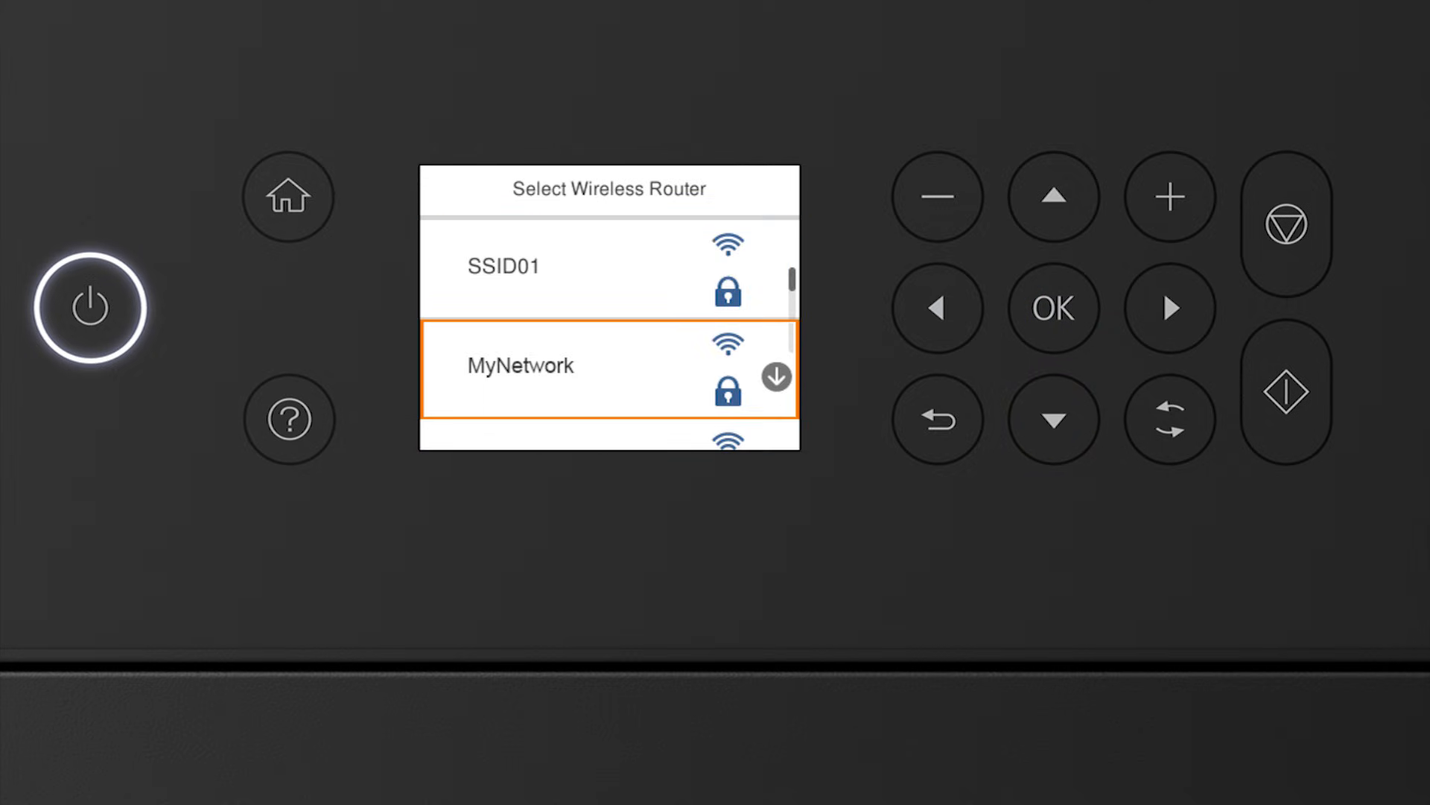
{"action": "left_click", "coordinate": [1054, 307]}
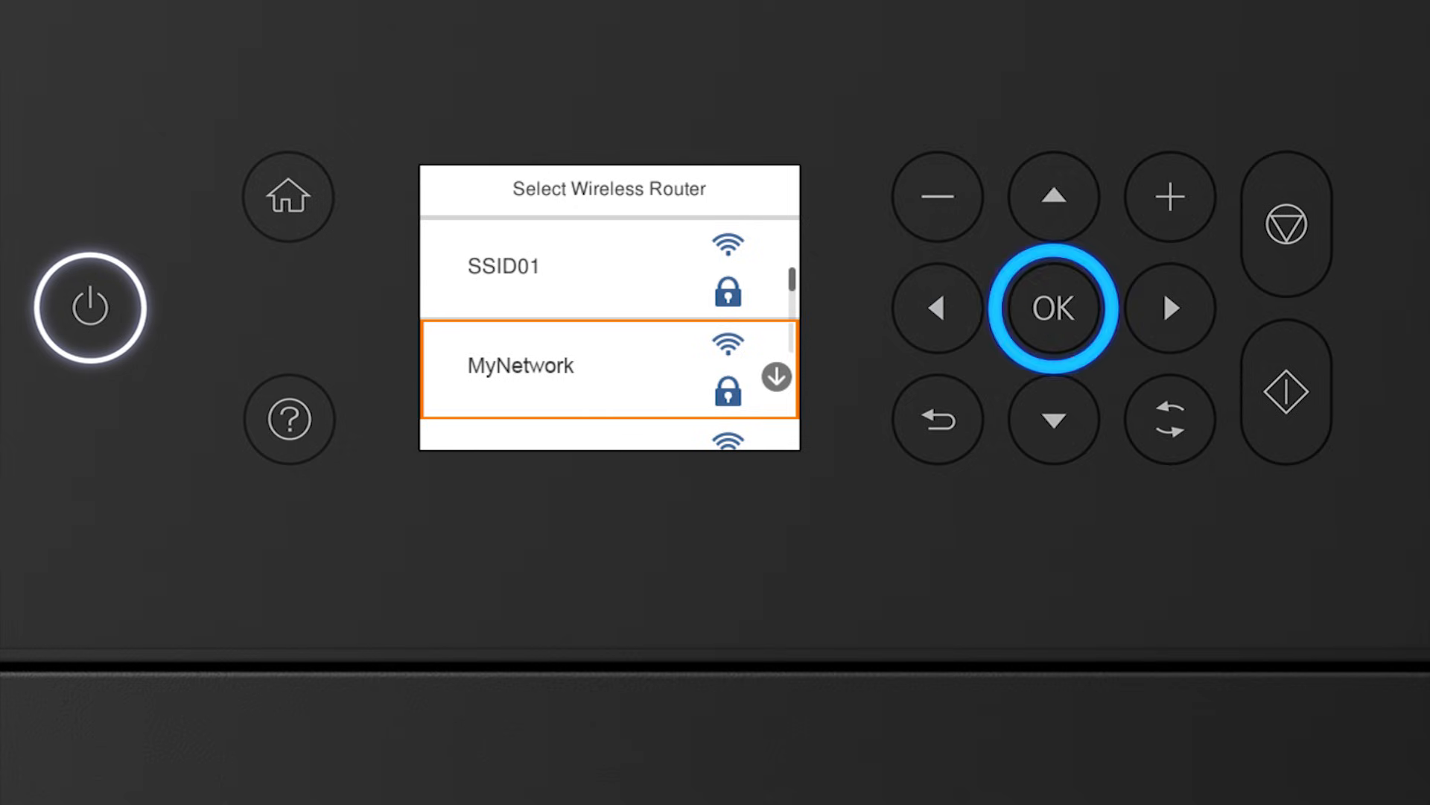
{"action": "left_click", "coordinate": [1054, 307]}
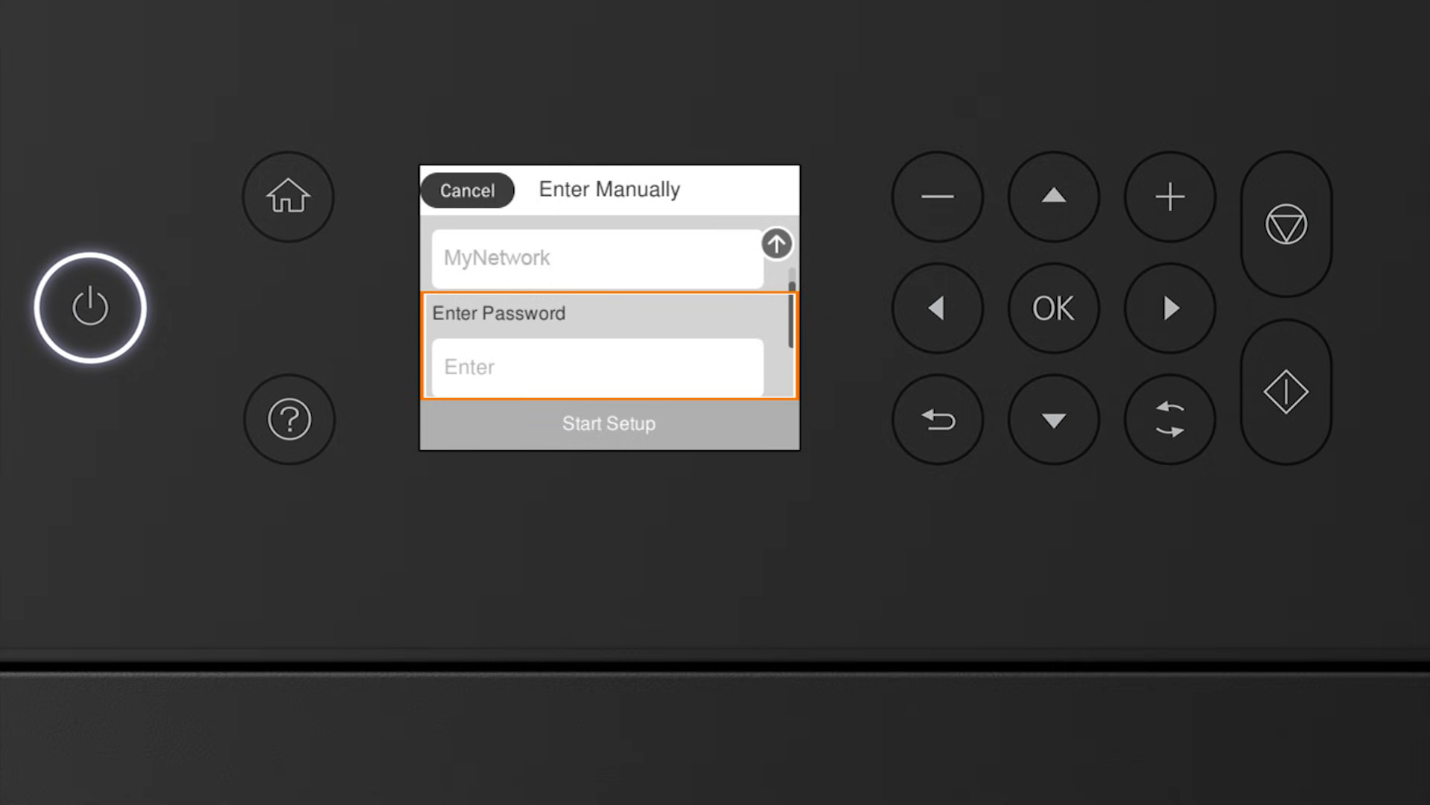
- Enter the password characters Ab1 using Shift, letter keys and the 123# mode
{"action": "left_click", "coordinate": [595, 366]}
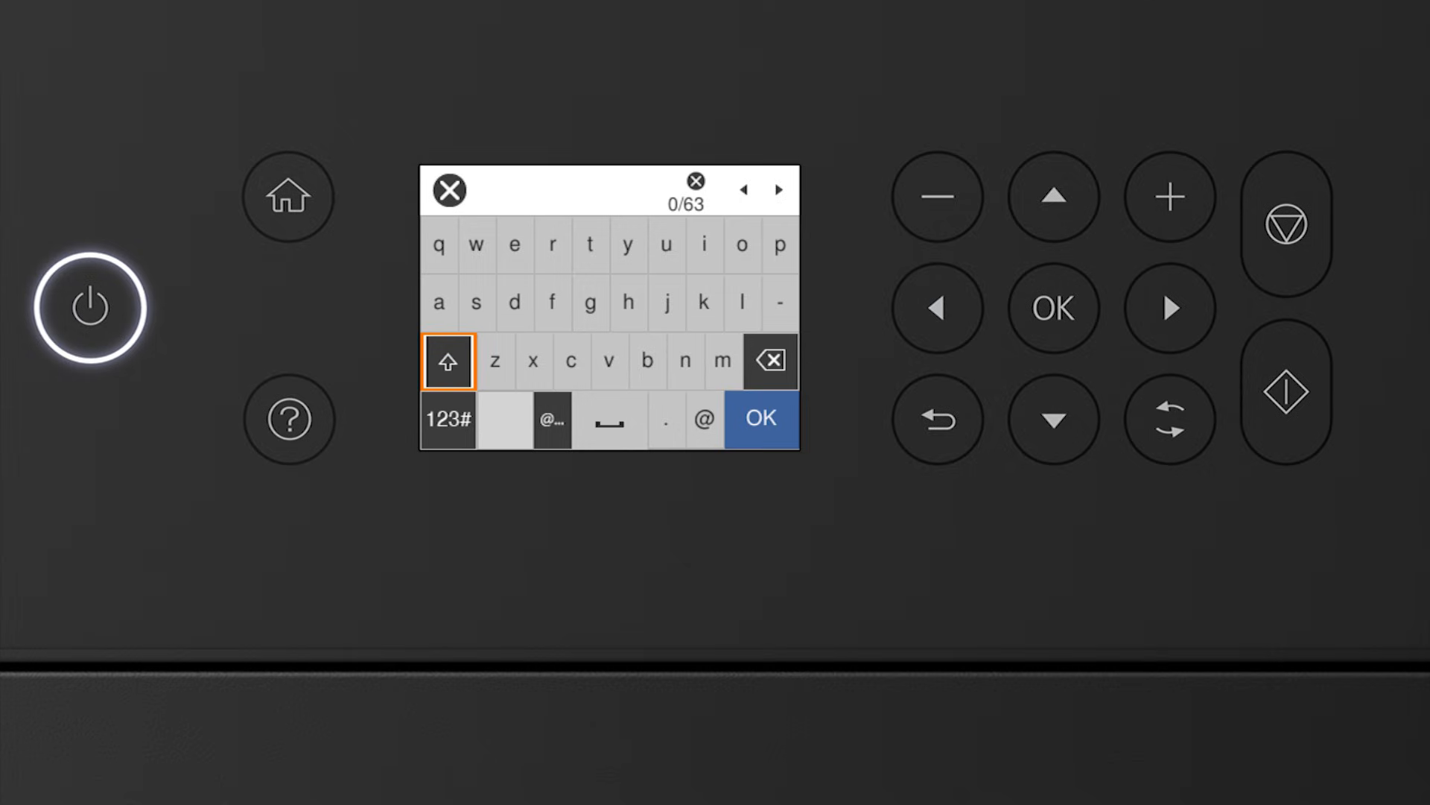
{"action": "left_click", "coordinate": [448, 360]}
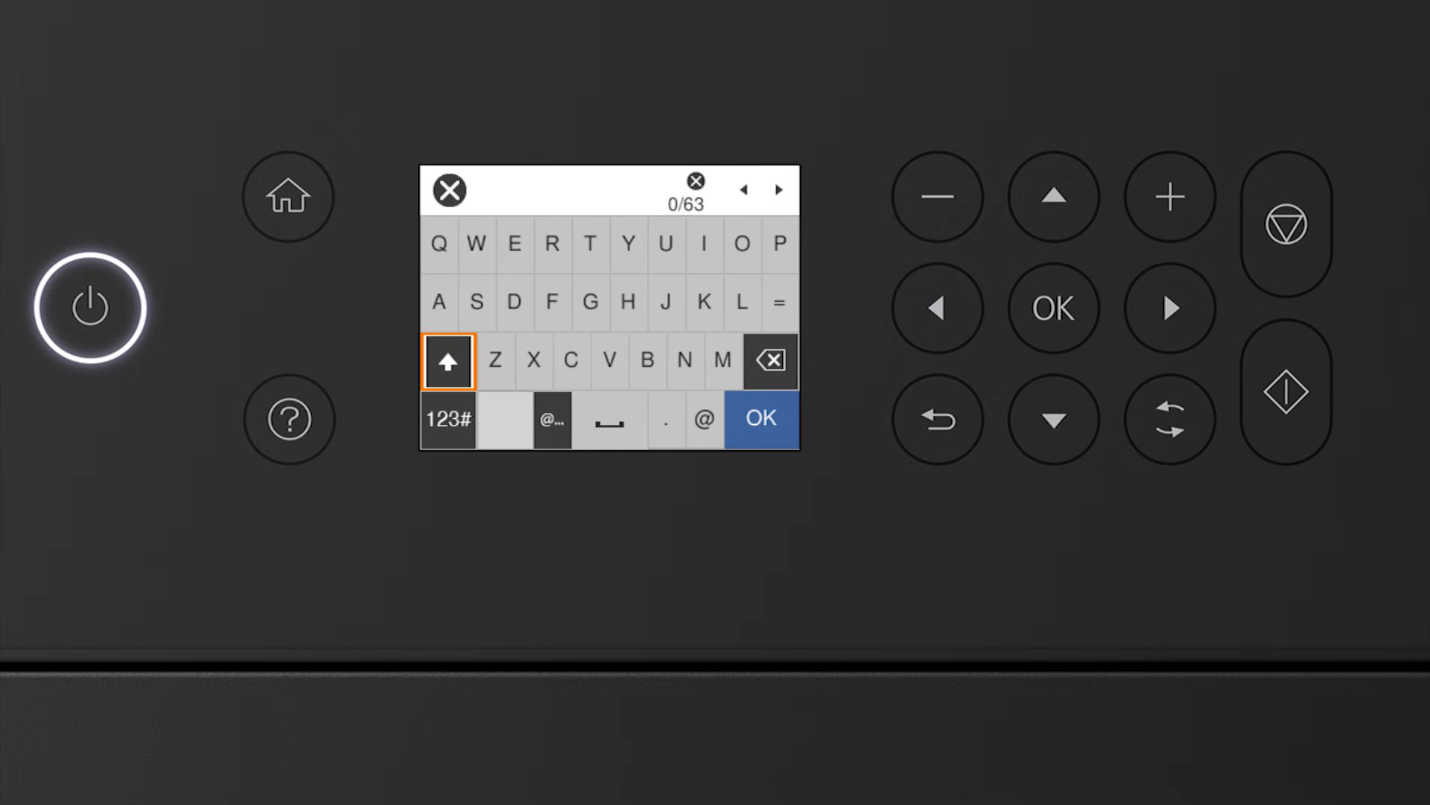
{"action": "left_click", "coordinate": [438, 303]}
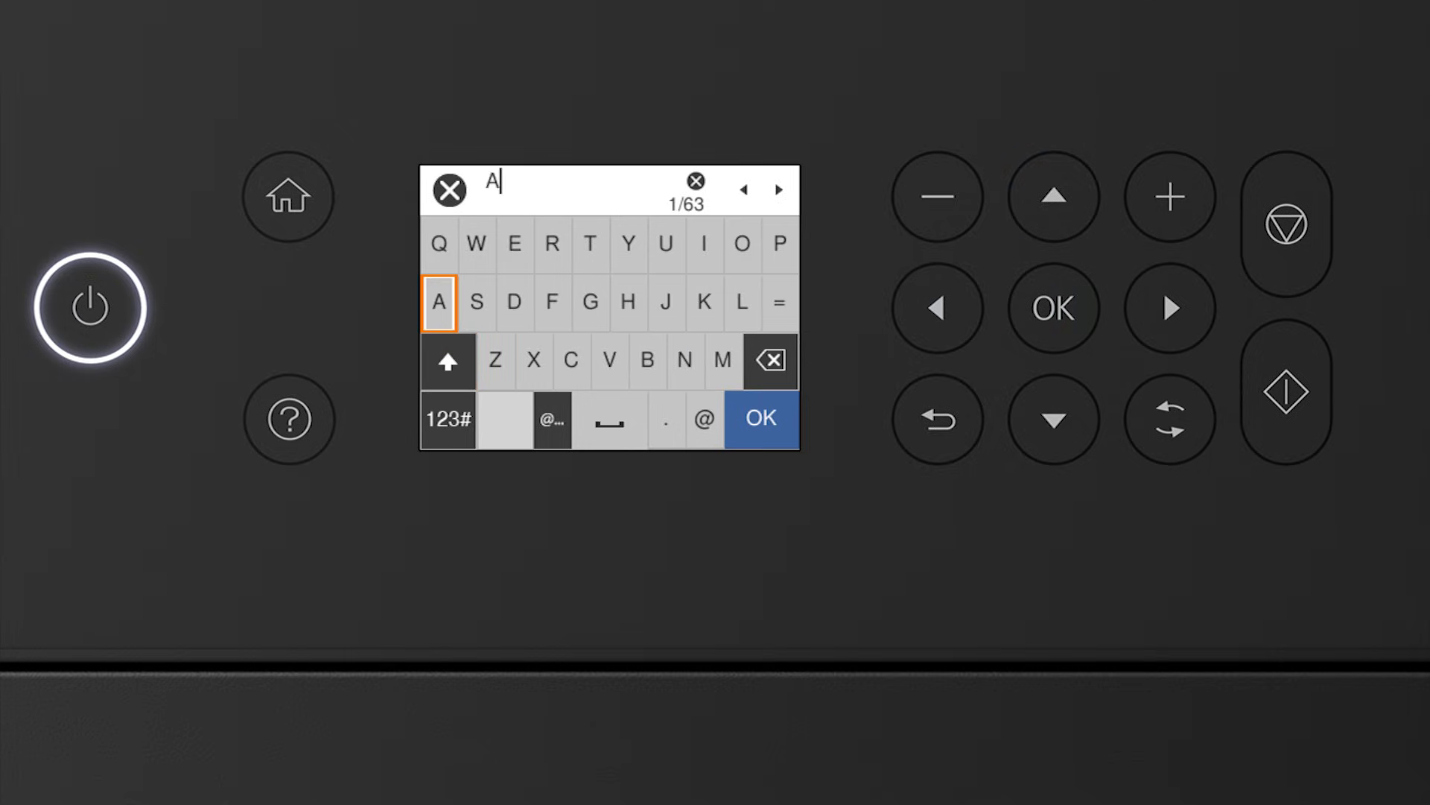
{"action": "left_click", "coordinate": [448, 360]}
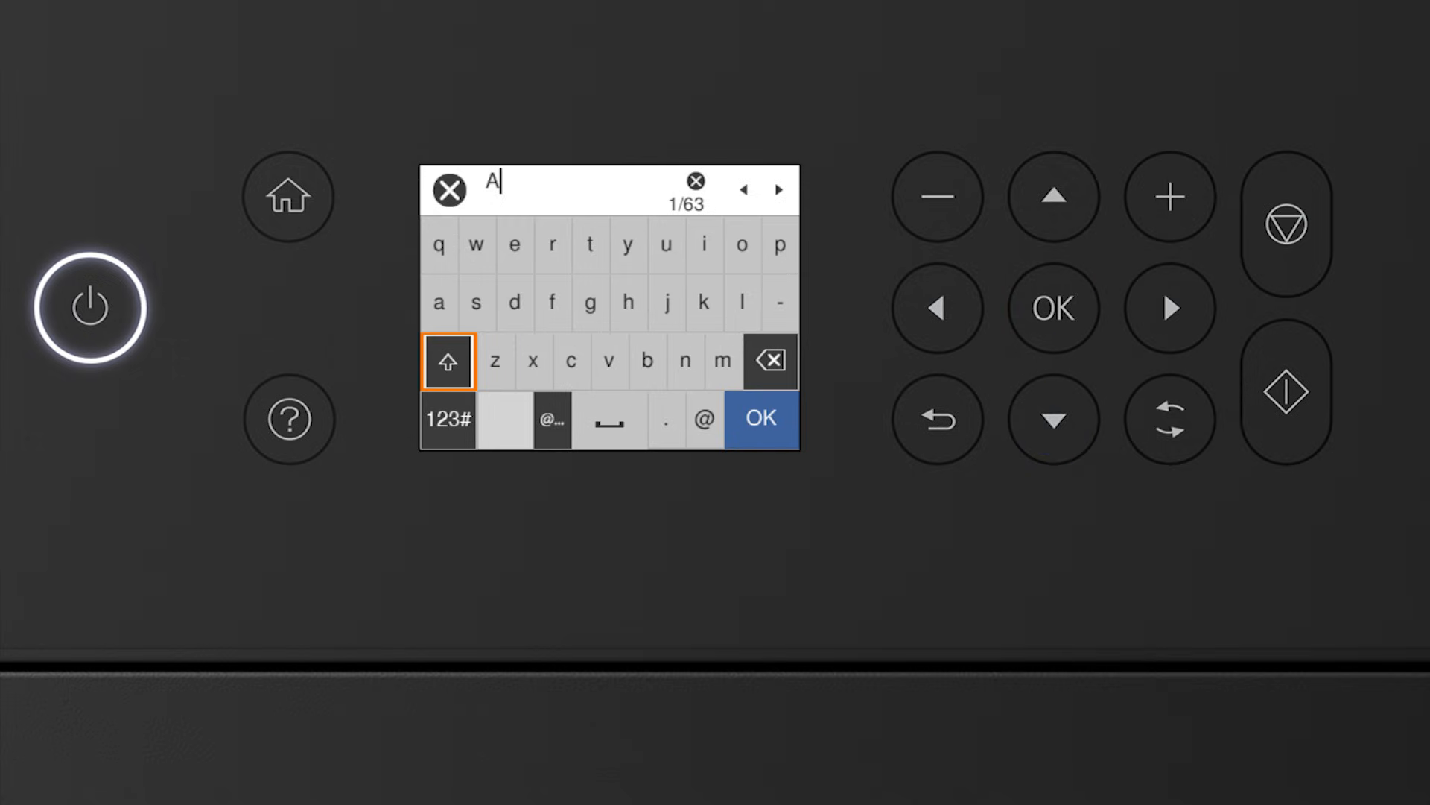
{"action": "left_click", "coordinate": [1171, 307]}
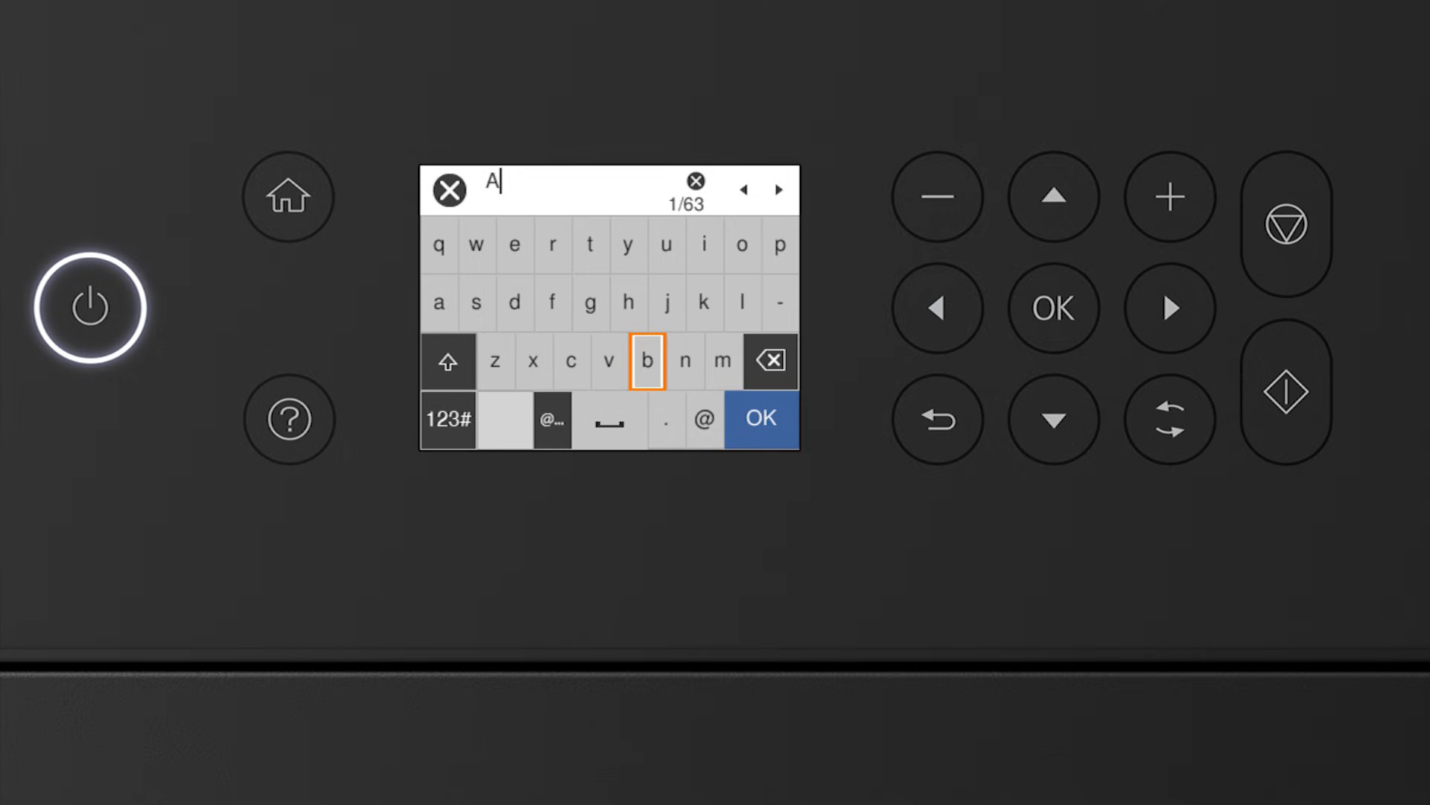
{"action": "left_click", "coordinate": [647, 359]}
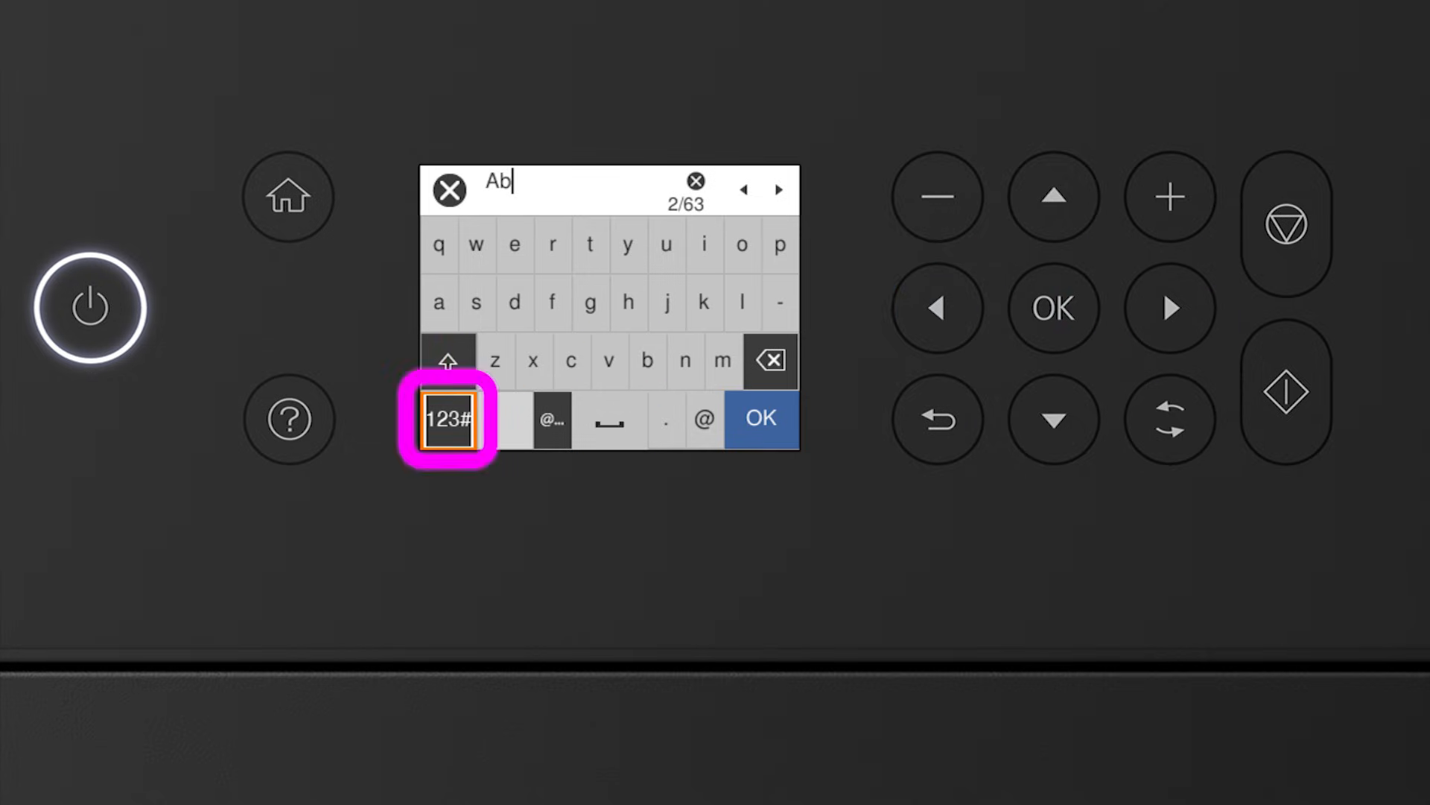
{"action": "left_click", "coordinate": [449, 420]}
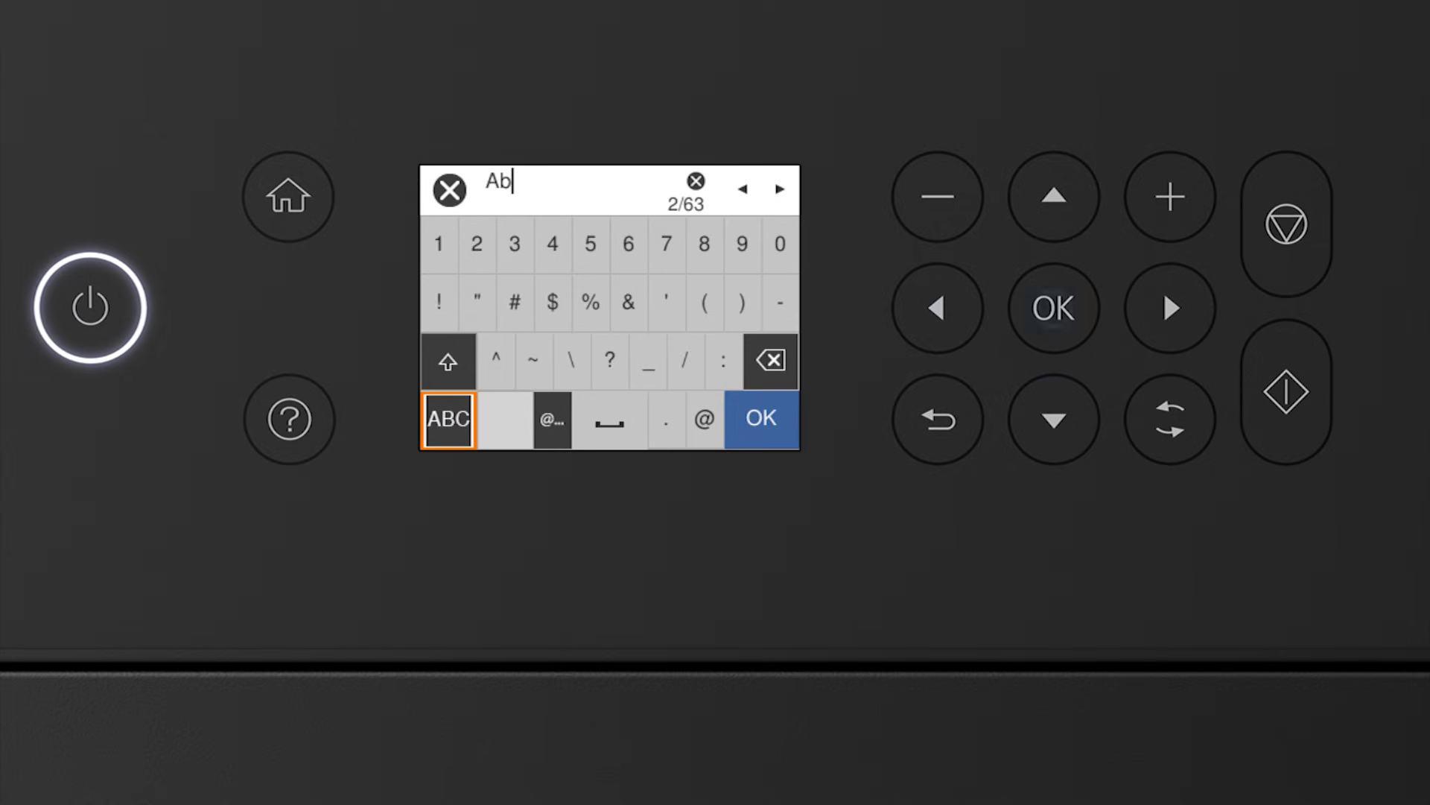
{"action": "left_click", "coordinate": [1054, 307]}
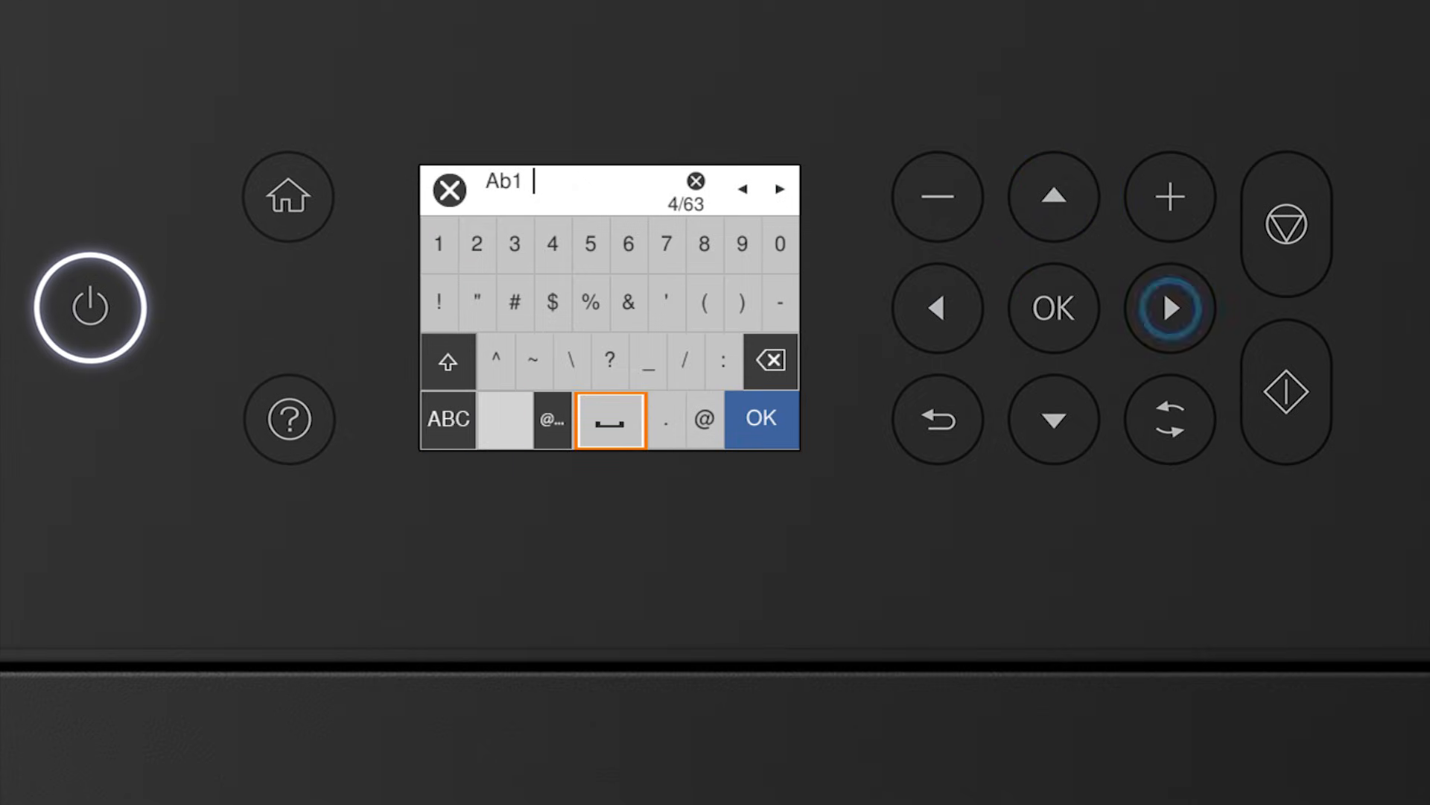
- Delete the accidental trailing space so the password reads exactly Ab1, then confirm it
{"action": "left_click", "coordinate": [1172, 307]}
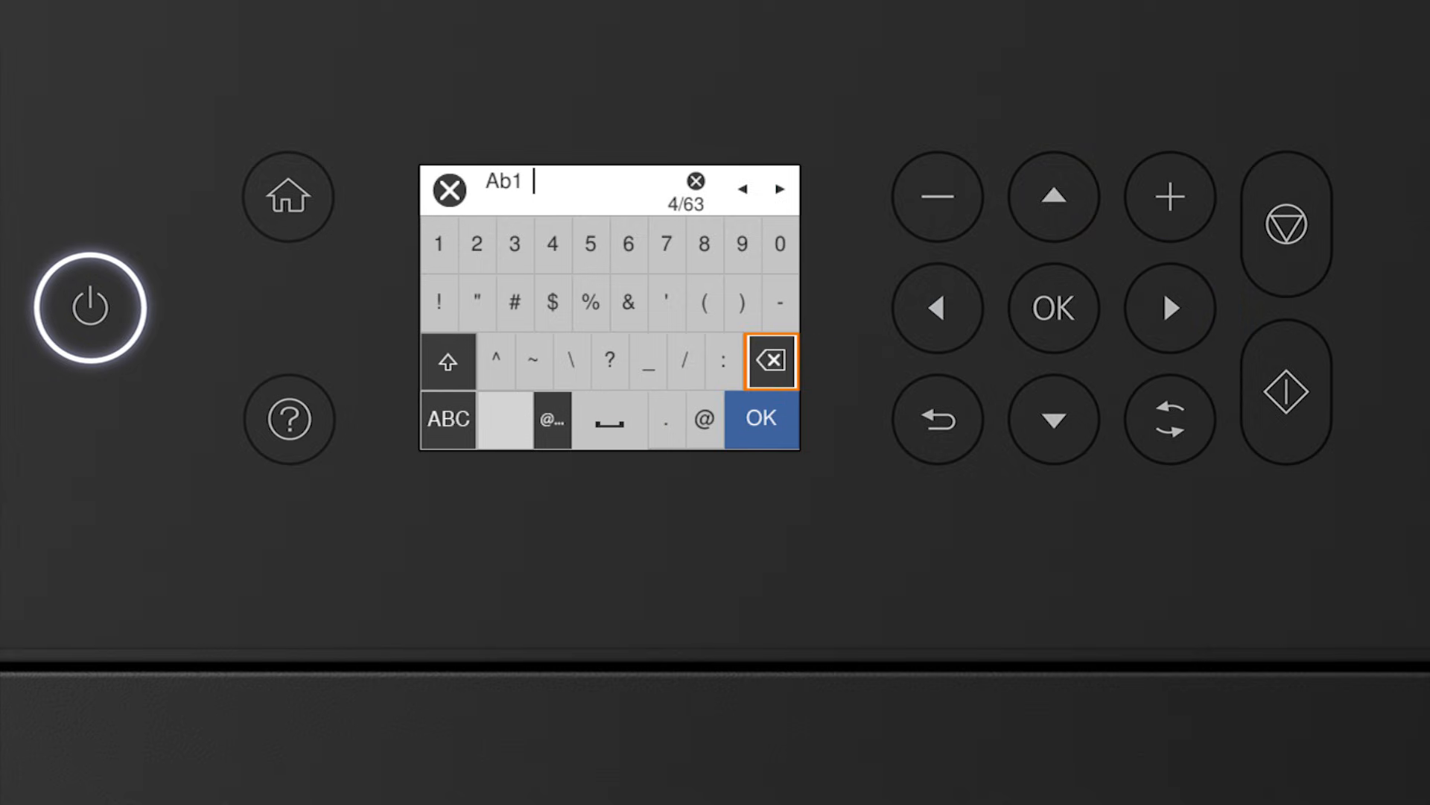
{"action": "left_click", "coordinate": [769, 361]}
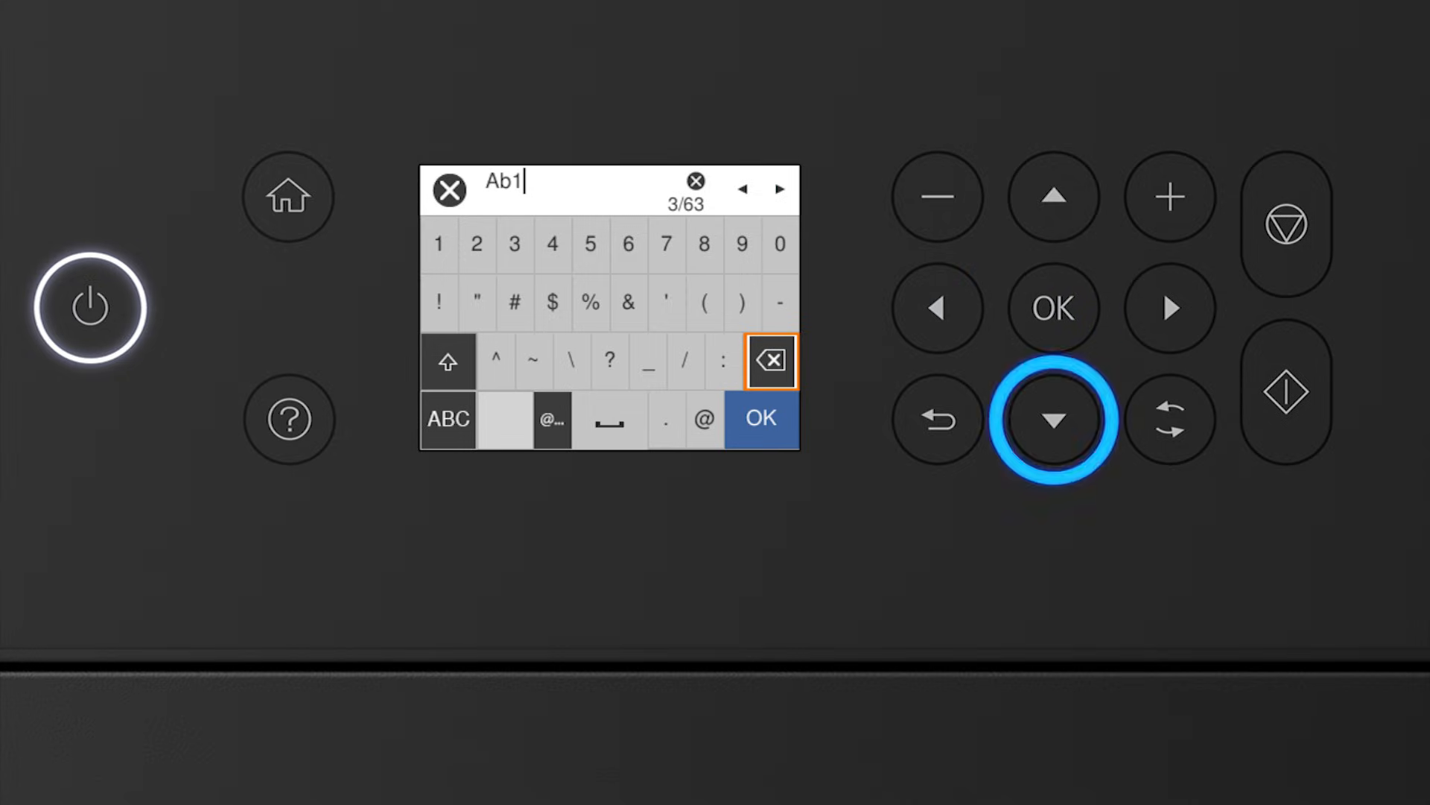
{"action": "left_click", "coordinate": [760, 417]}
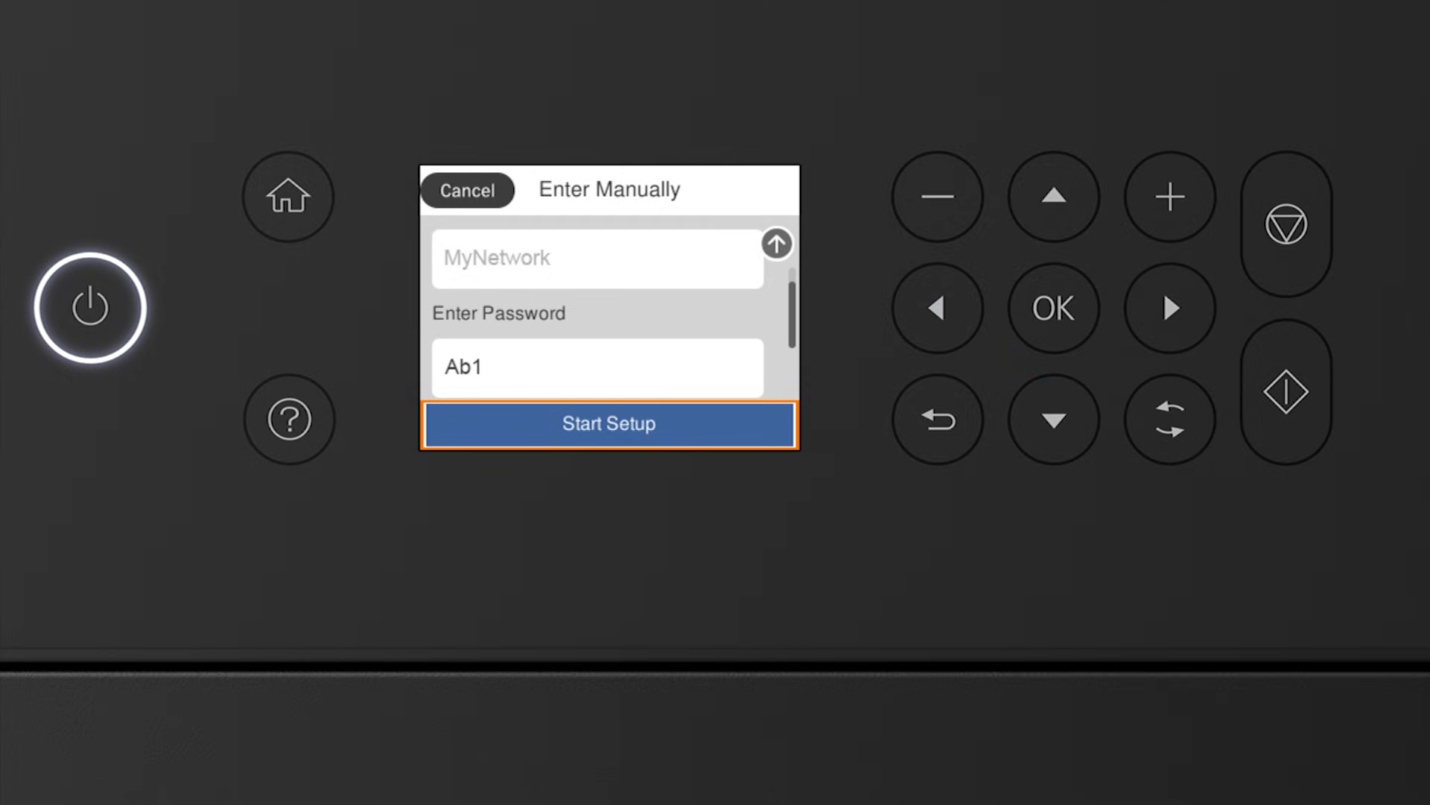
- Start wireless setup for MyNetwork with password Ab1 from the Enter Manually form
{"action": "left_click", "coordinate": [608, 423]}
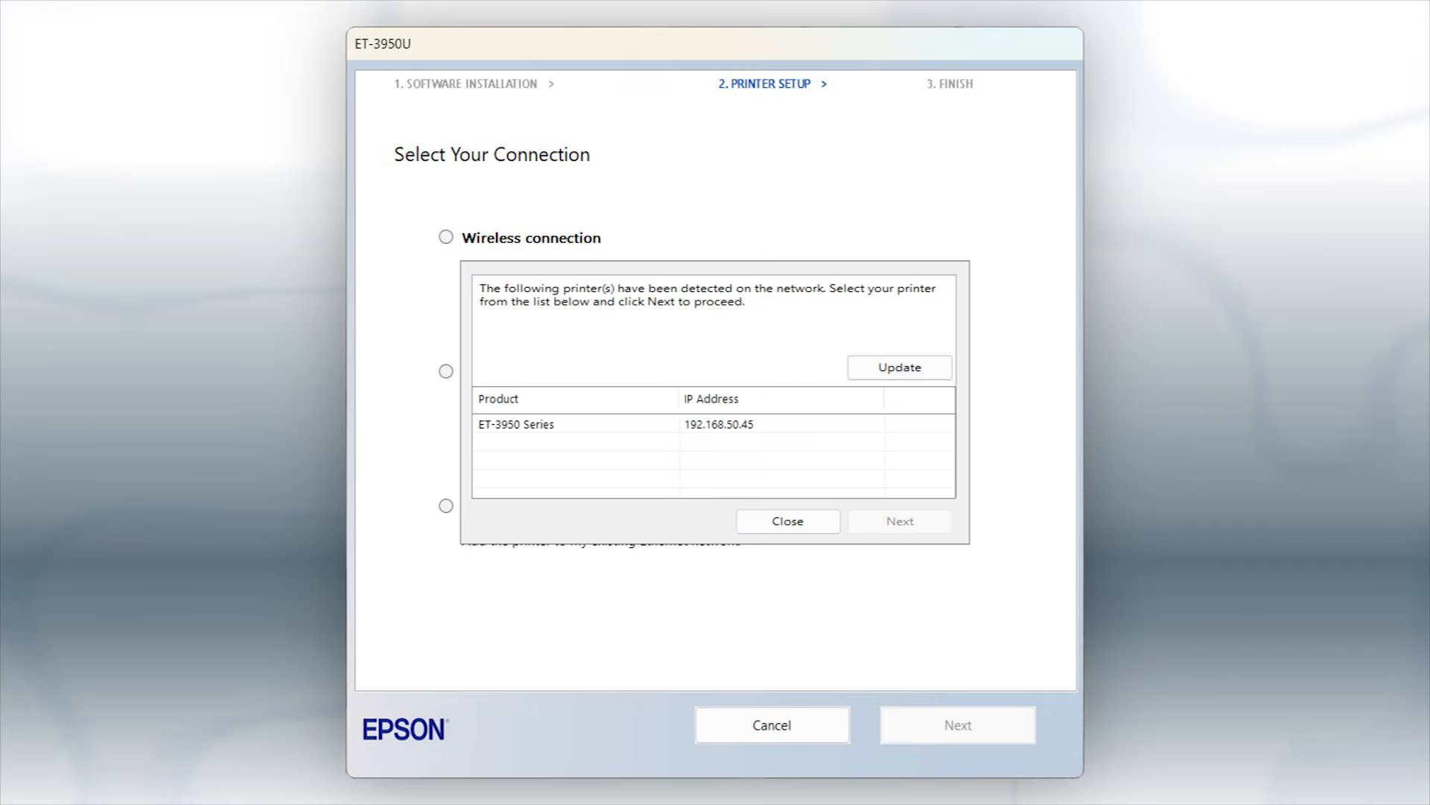
- Select the detected ET-3950 Series printer at 192.168.50.45 so setup can proceed
{"action": "left_click", "coordinate": [576, 423]}
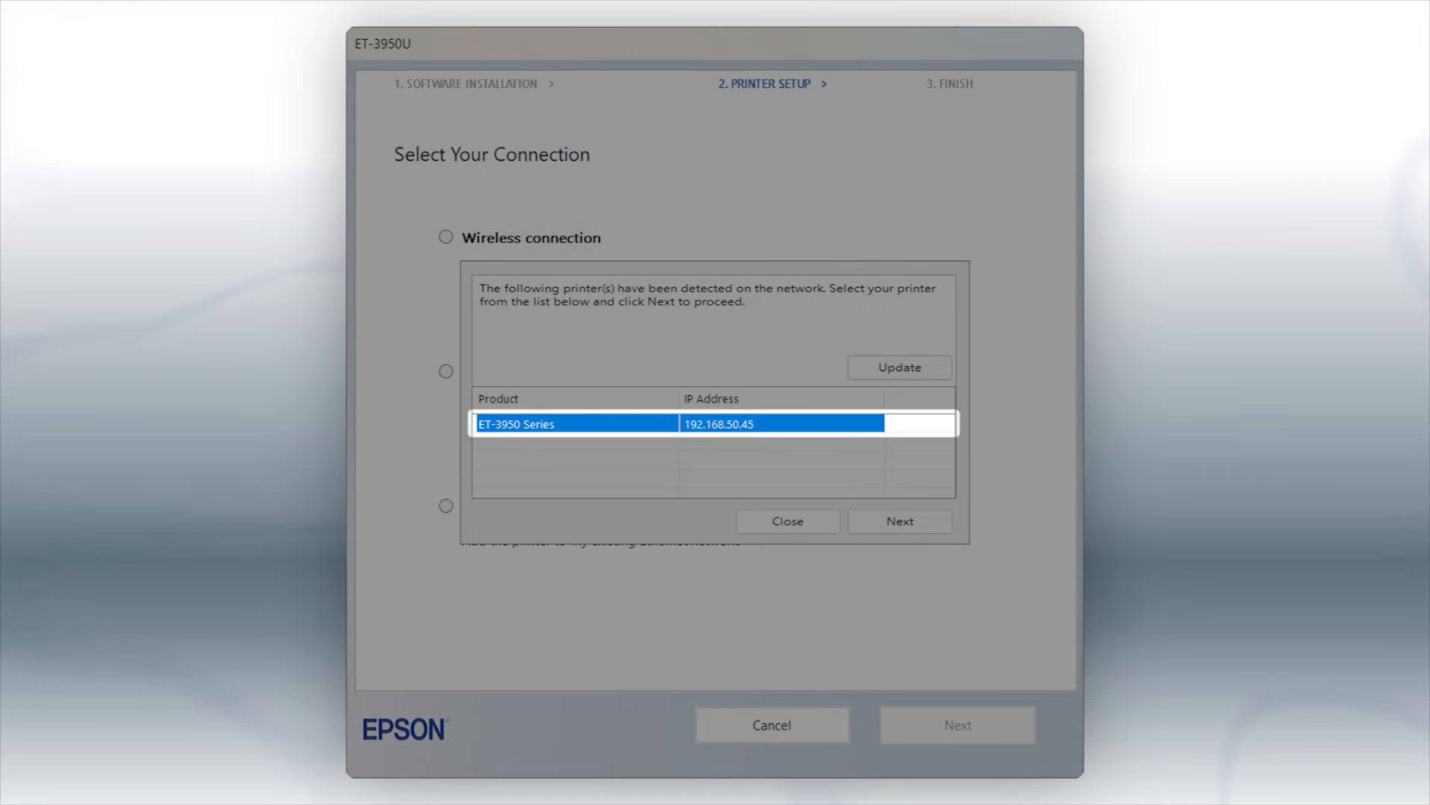